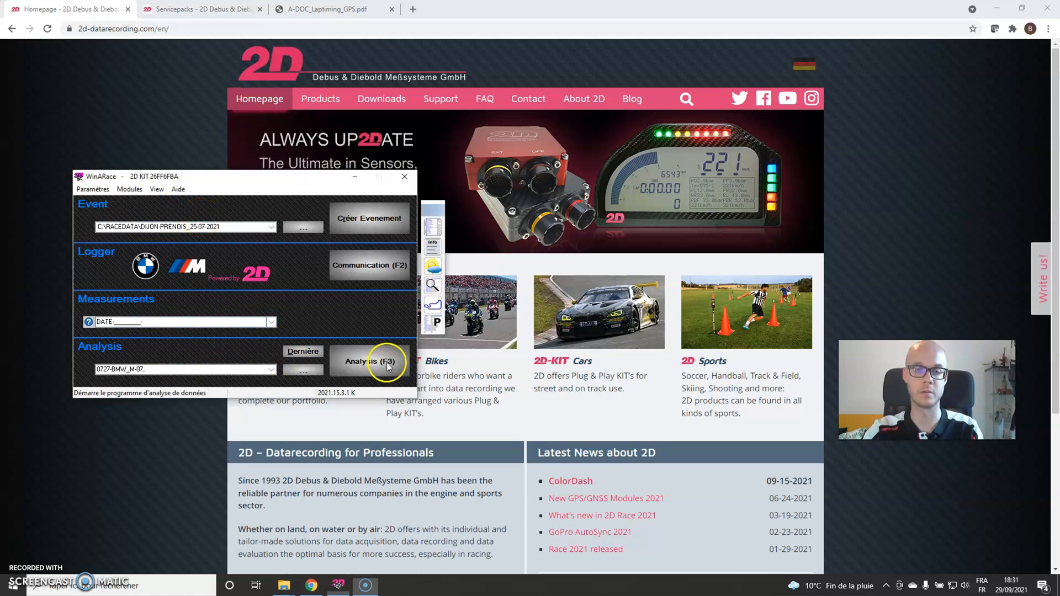
- Launch analysis of the 0727-BMW_M-07 measurement and read the measured values at one lap point
left_click(369, 360)
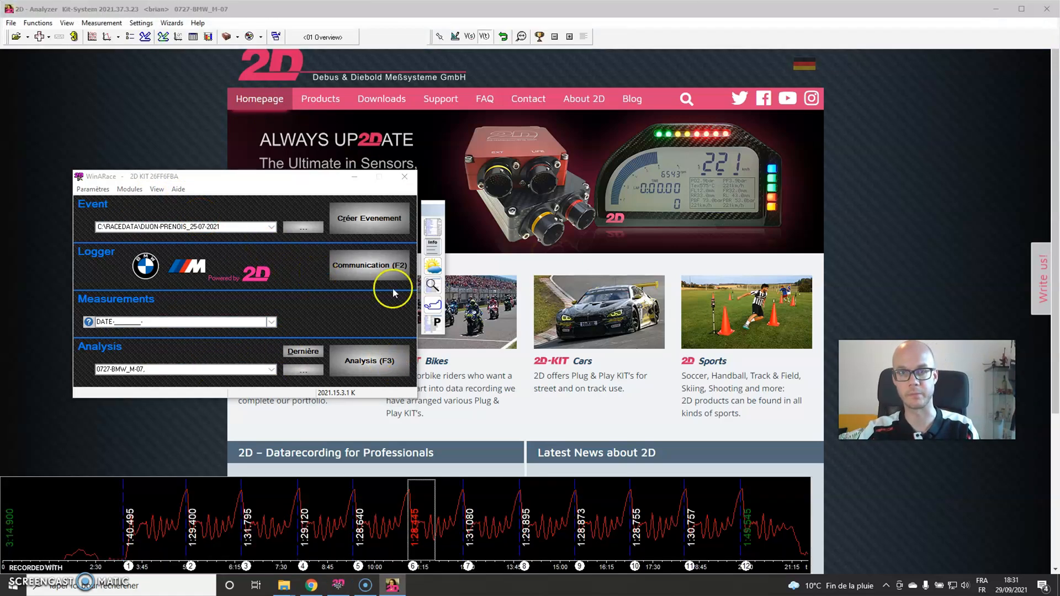
left_click(369, 360)
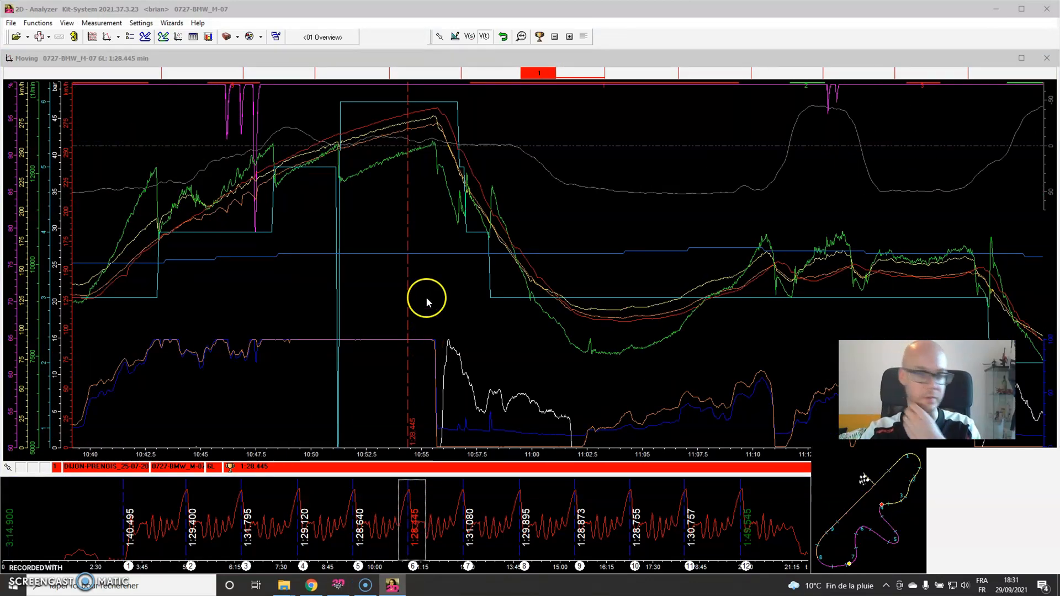
mouse_move(376, 555)
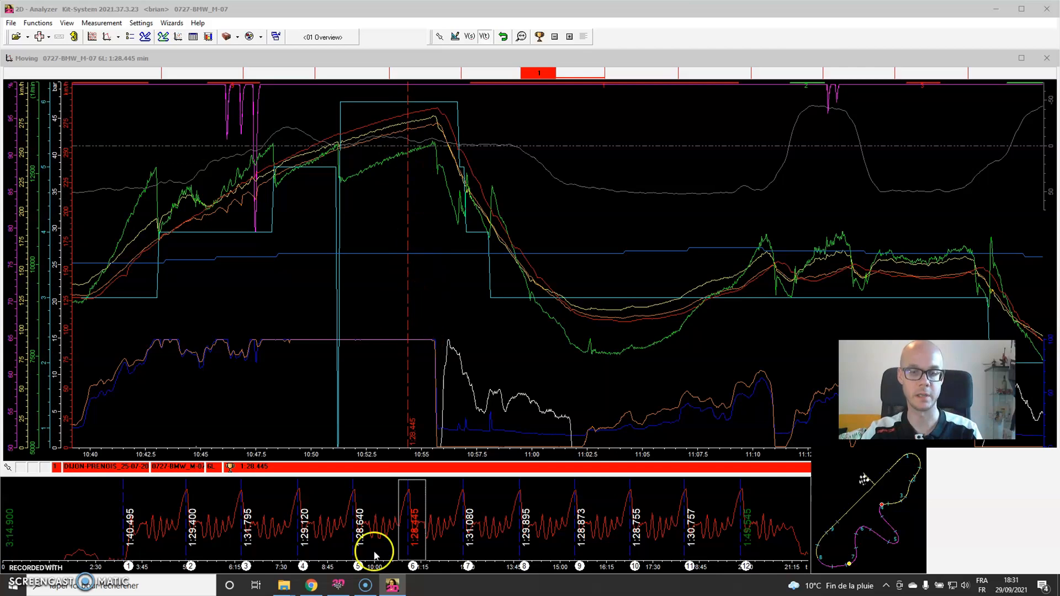
mouse_move(520, 510)
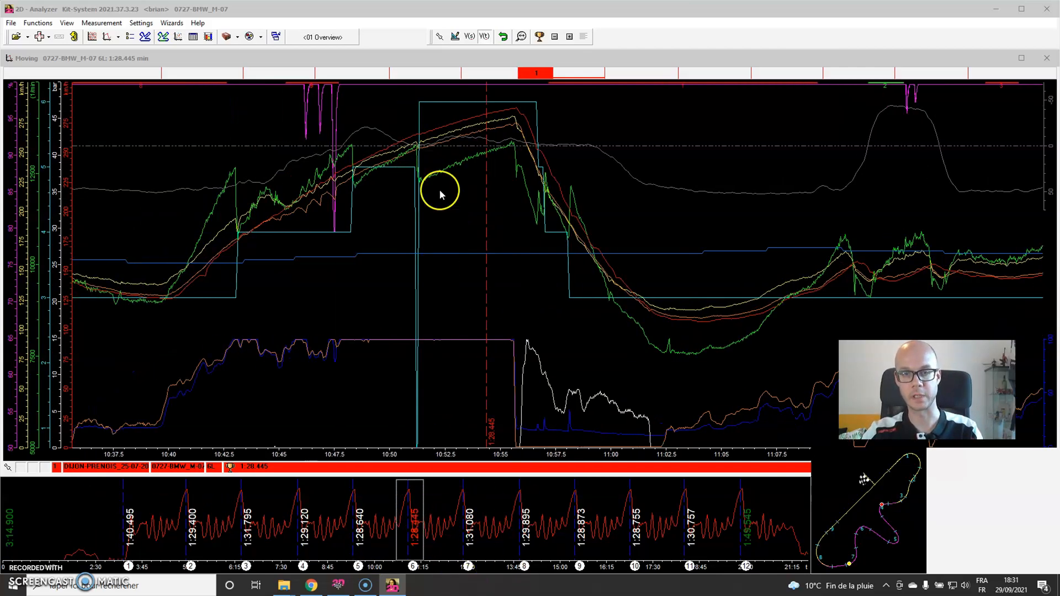
mouse_move(489, 242)
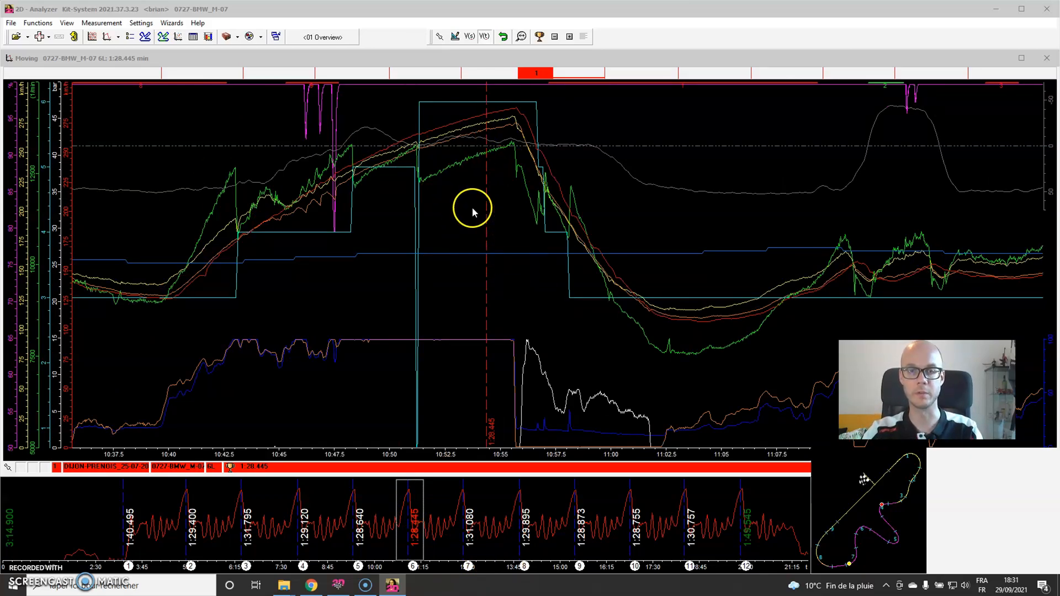
left_click(473, 213)
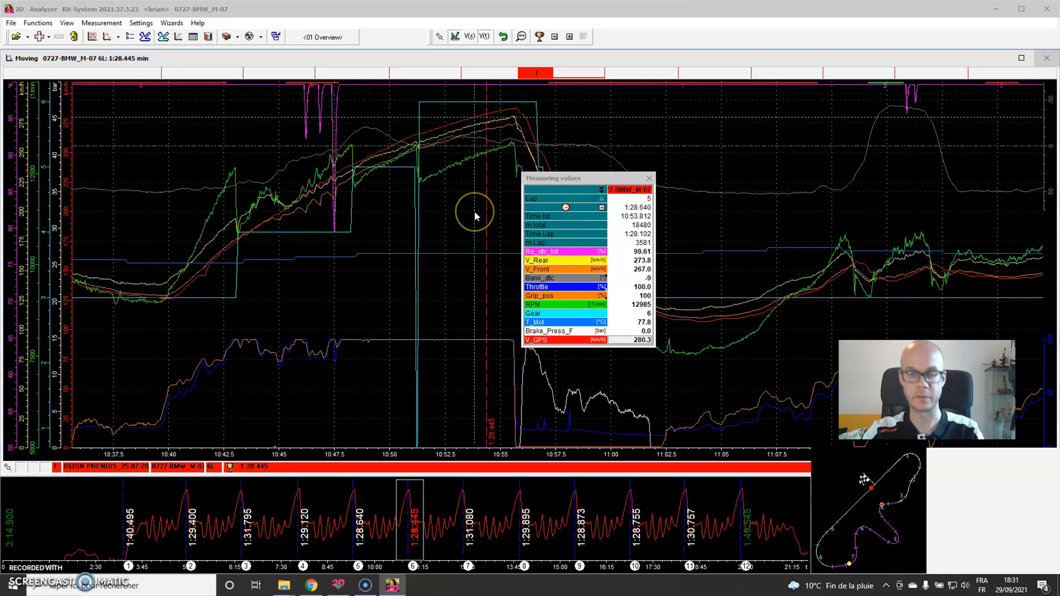
mouse_move(465, 208)
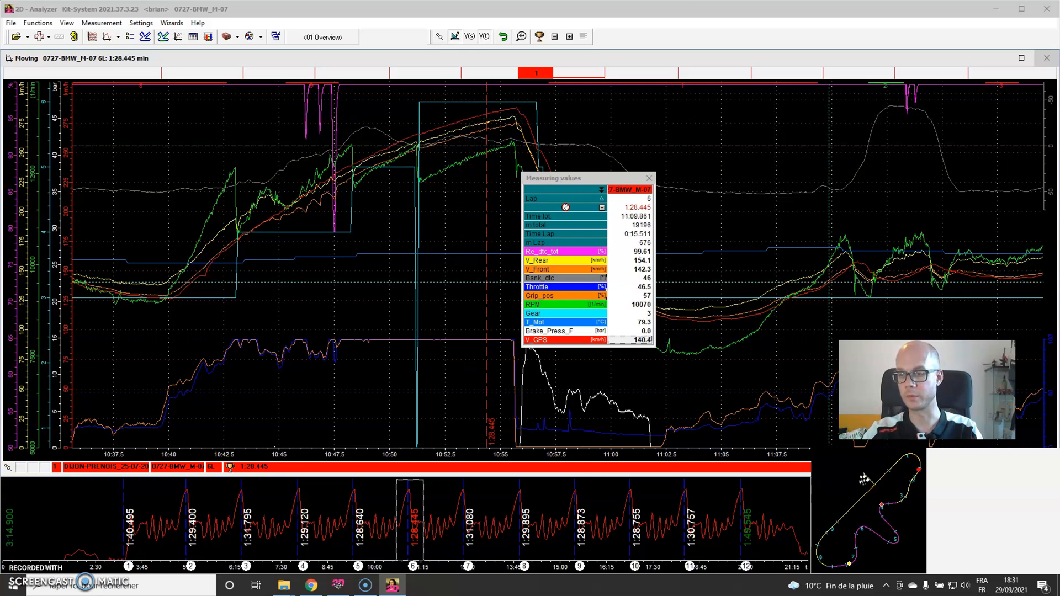
mouse_move(911, 485)
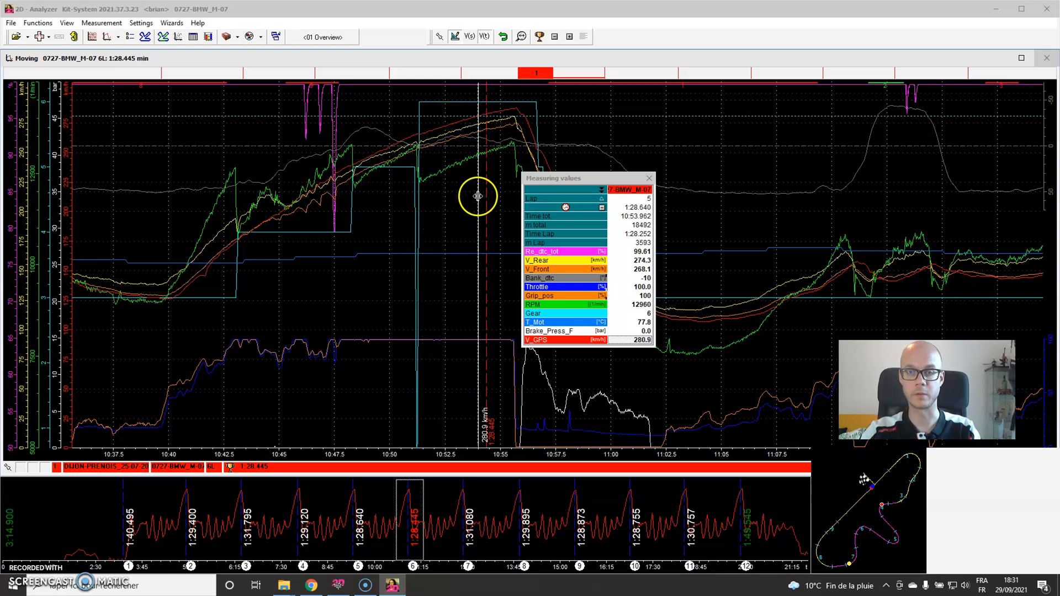
mouse_move(477, 204)
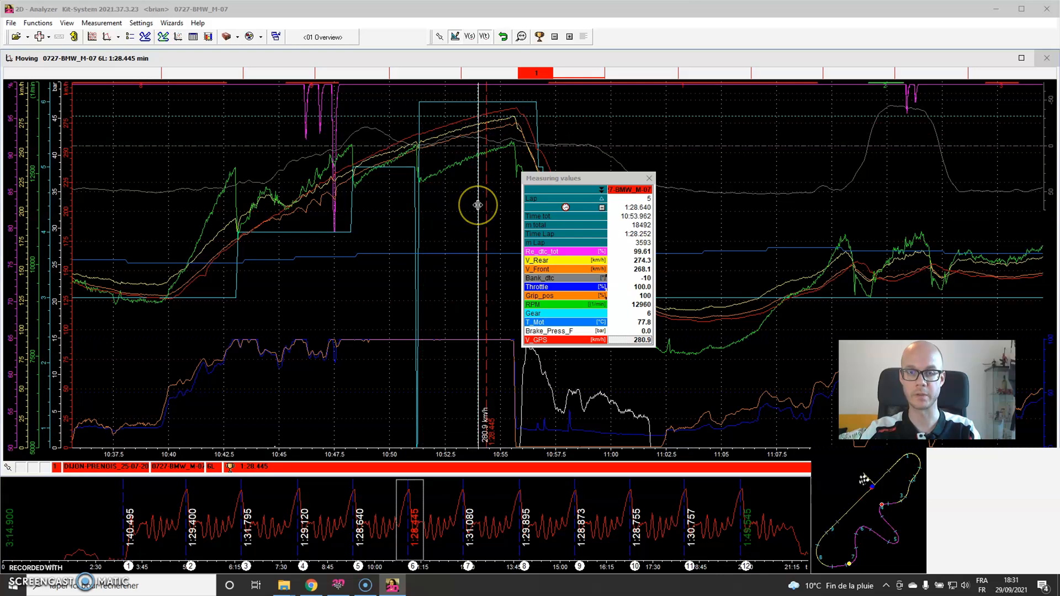
- Start setting a GPS start line from the graph, then cancel the Save GPS line file dialog
right_click(478, 205)
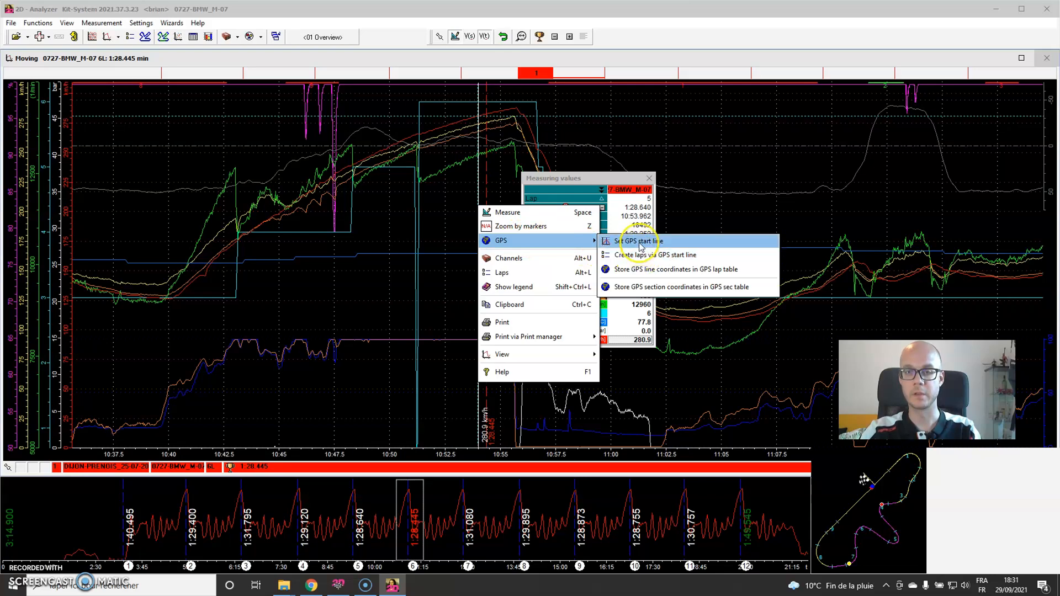
mouse_move(654, 255)
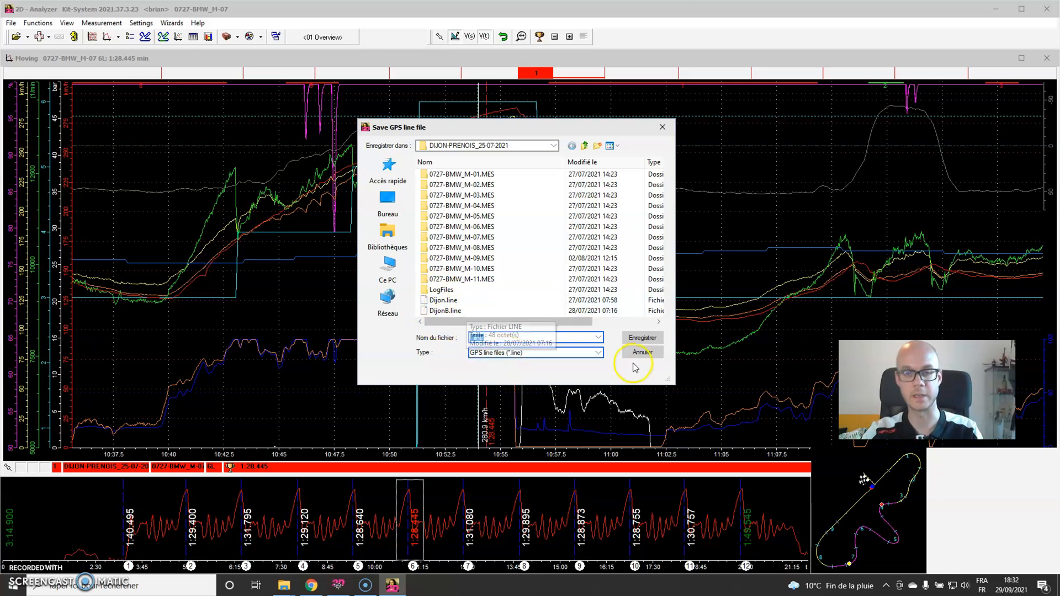
left_click(640, 352)
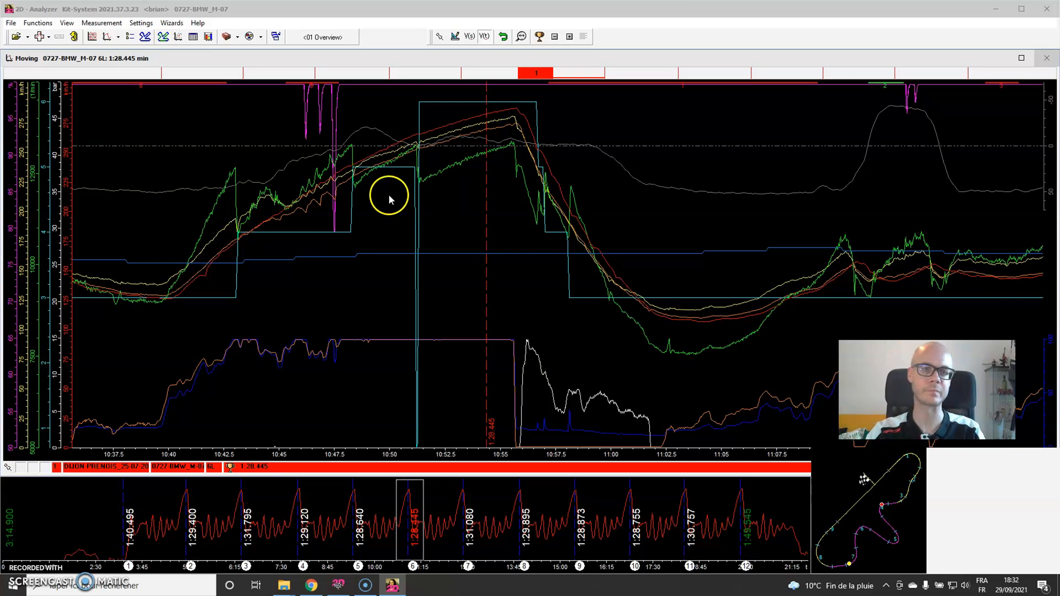
mouse_move(458, 258)
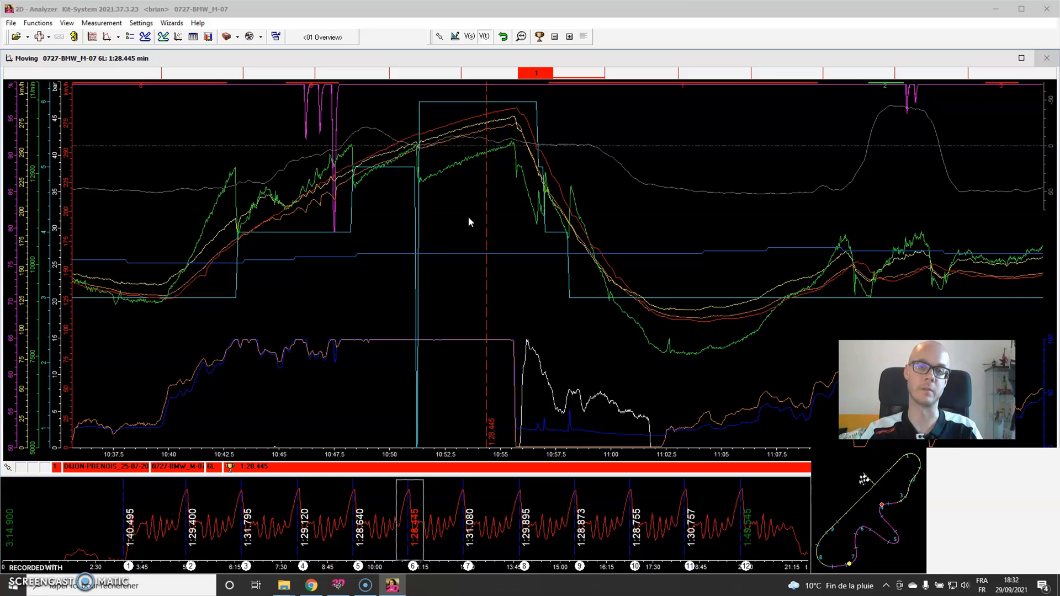
- Store the GPS line coordinates into the GPS lap table from the graph's GPS menu
right_click(471, 222)
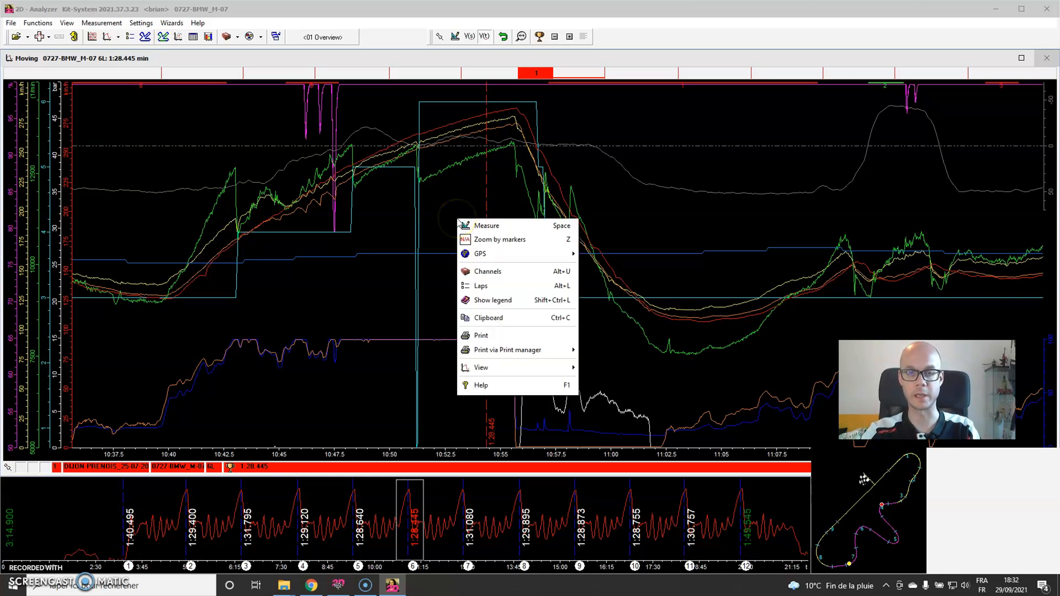
mouse_move(480, 254)
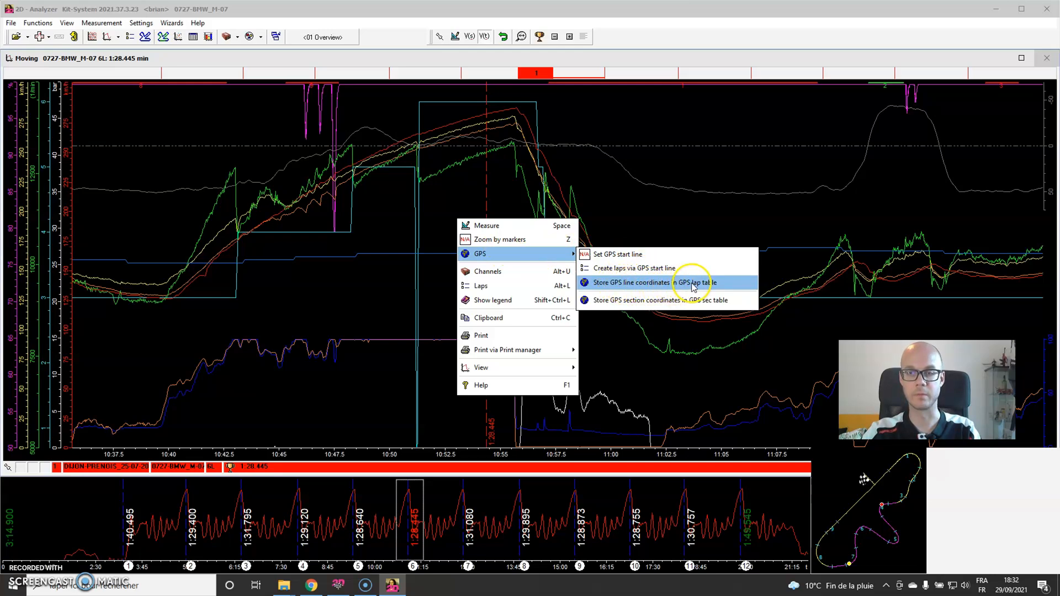
left_click(656, 283)
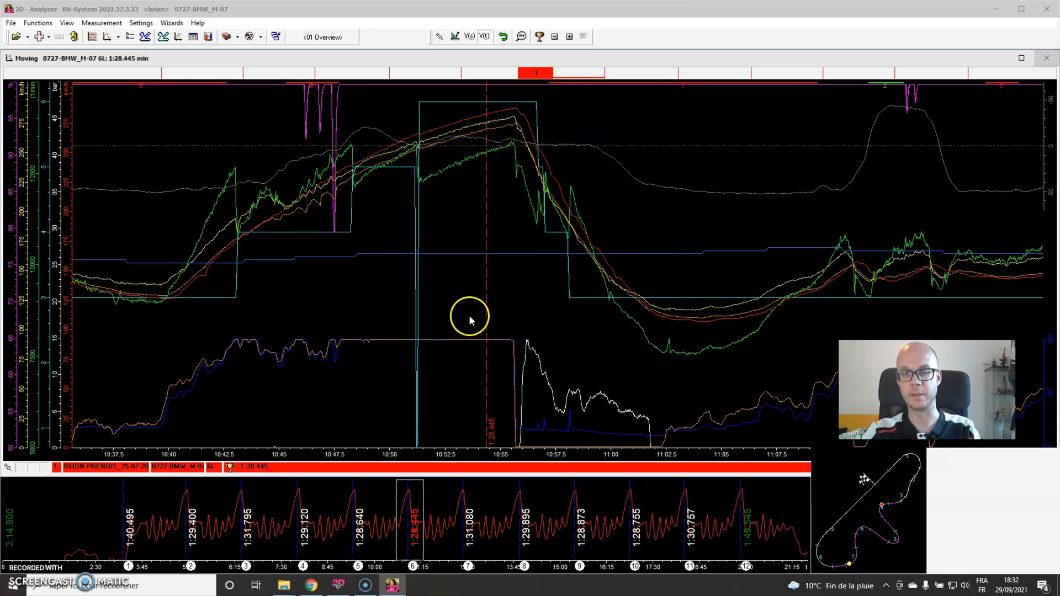
mouse_move(418, 272)
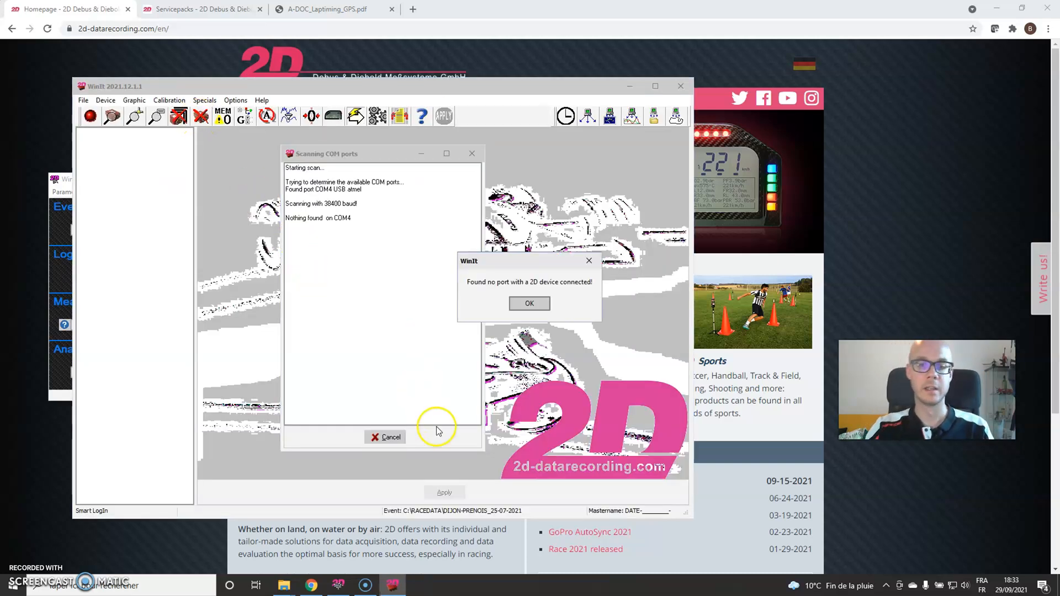
- Acknowledge that no 2D device was found and decline searching again
left_click(529, 302)
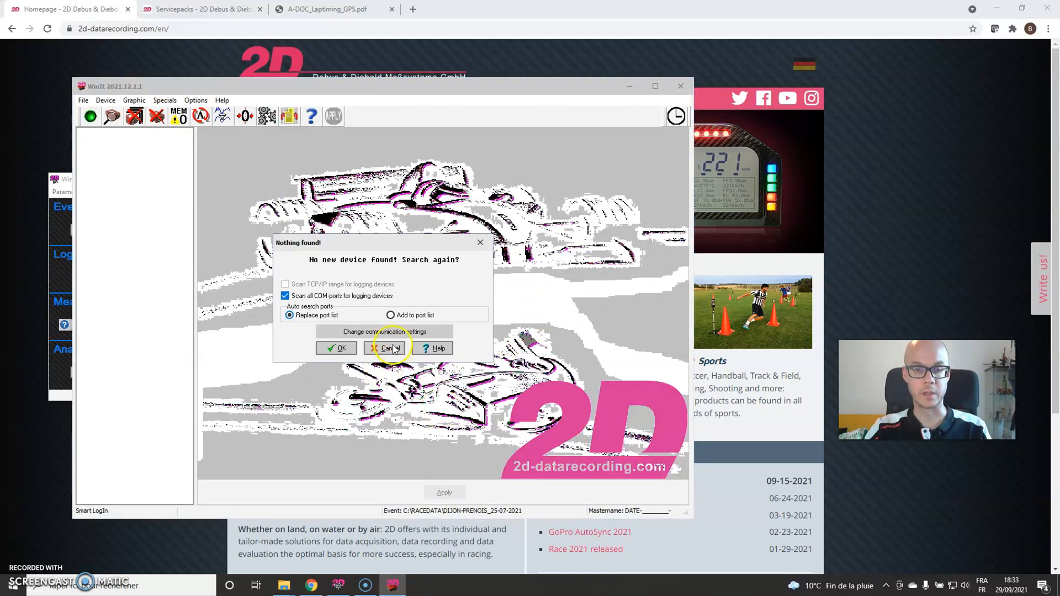
left_click(388, 348)
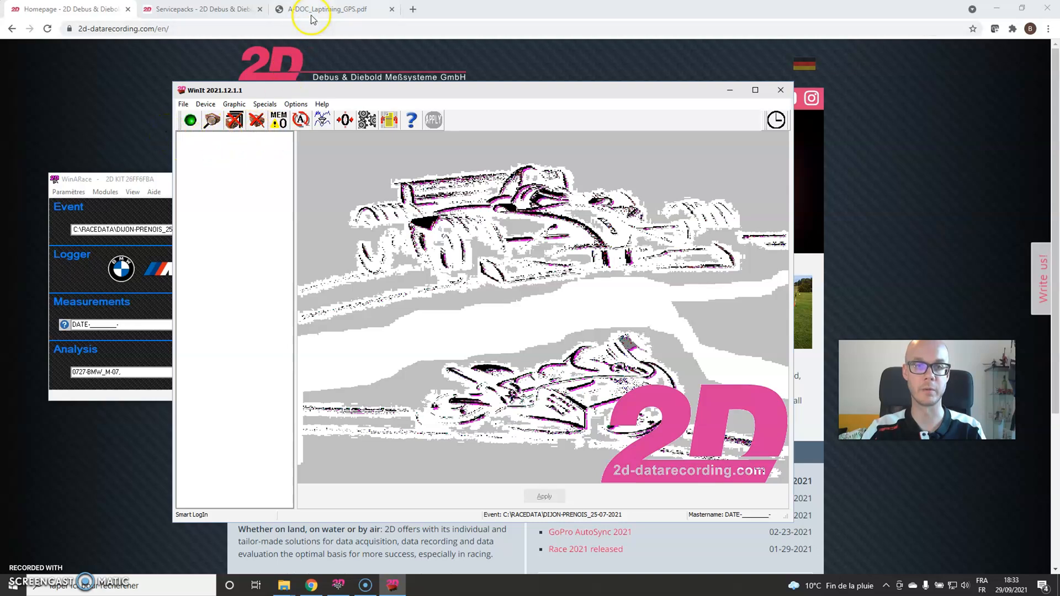
- Switch to the A-DOC_Laptiming_GPS.pdf manual to review the laptrigger position table steps
left_click(328, 9)
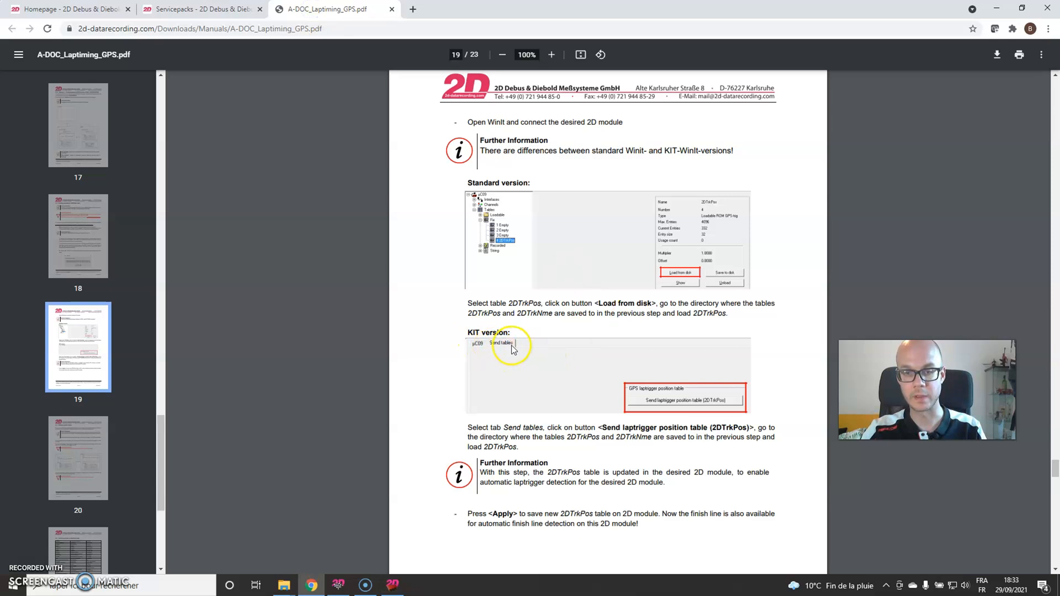
mouse_move(681, 411)
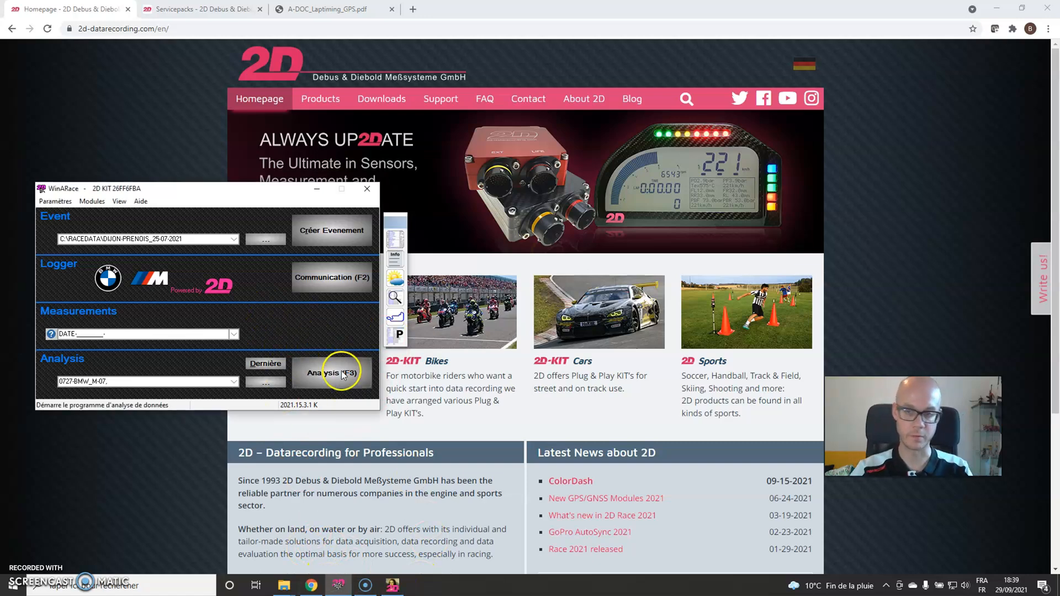
- Relaunch analysis of the BMW measurement and bring up the graph's context options
left_click(331, 372)
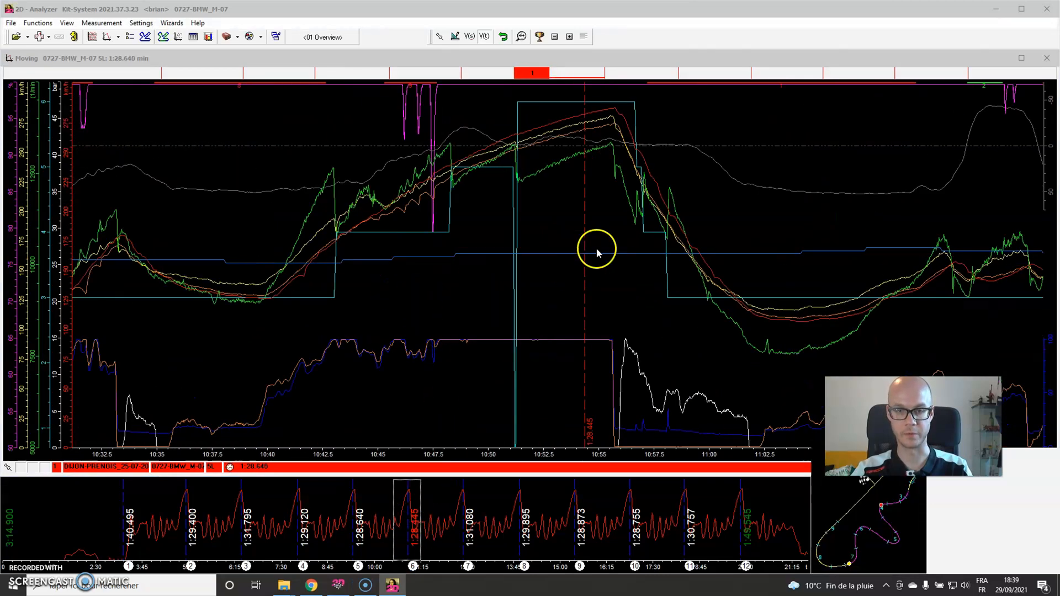
right_click(596, 251)
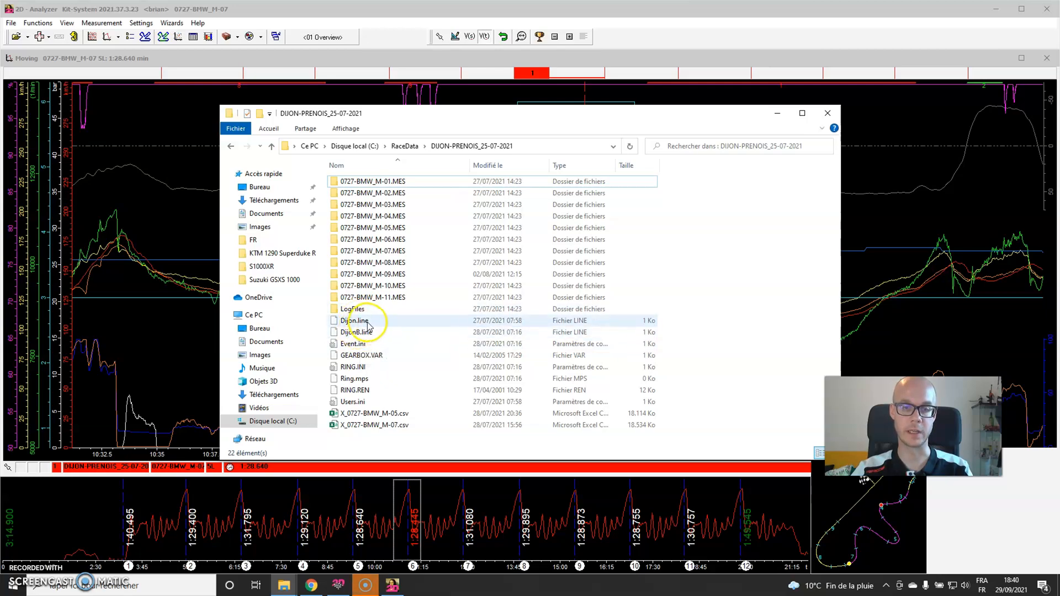
mouse_move(355, 320)
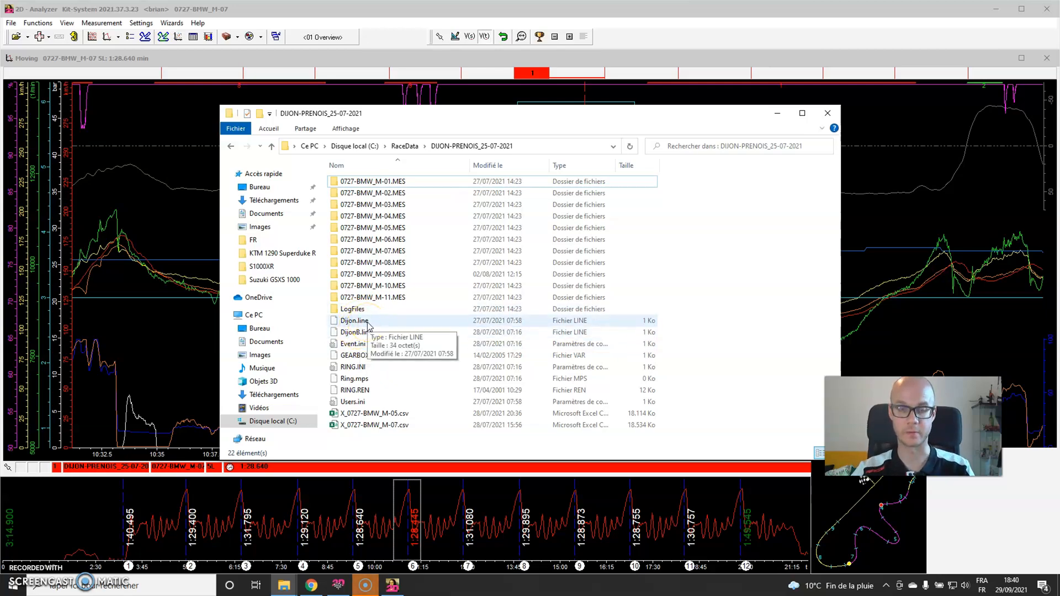
- Open Dijon.line in WordPad without always using it for .line files
left_click(353, 320)
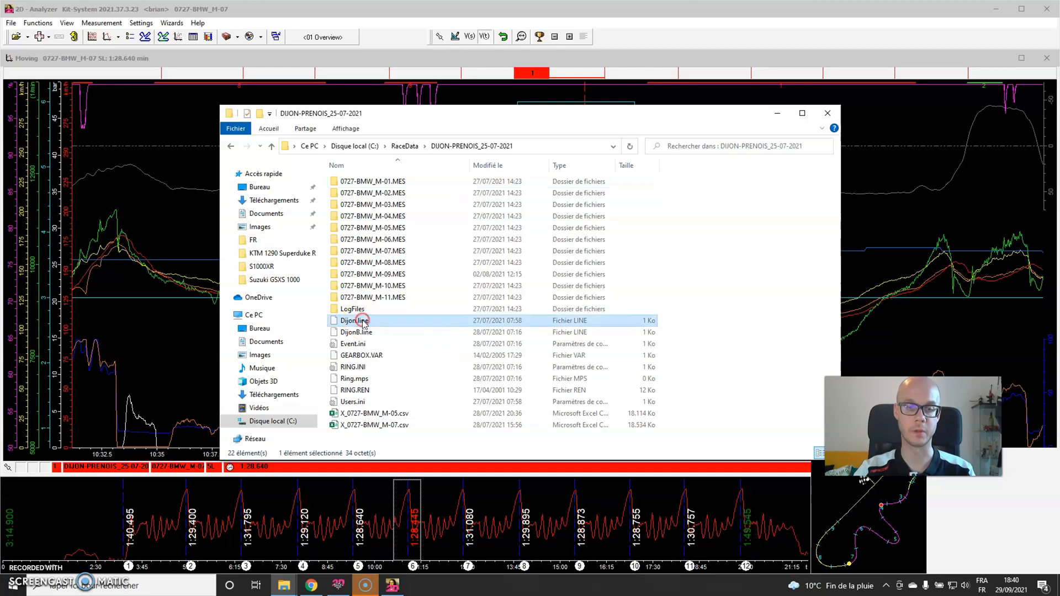
double_click(354, 320)
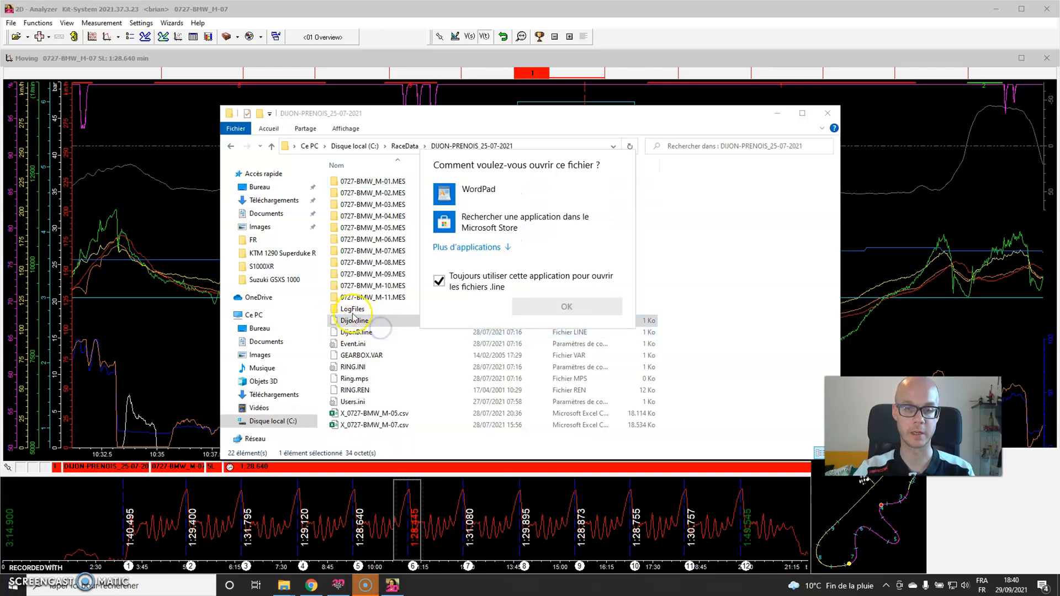
left_click(478, 192)
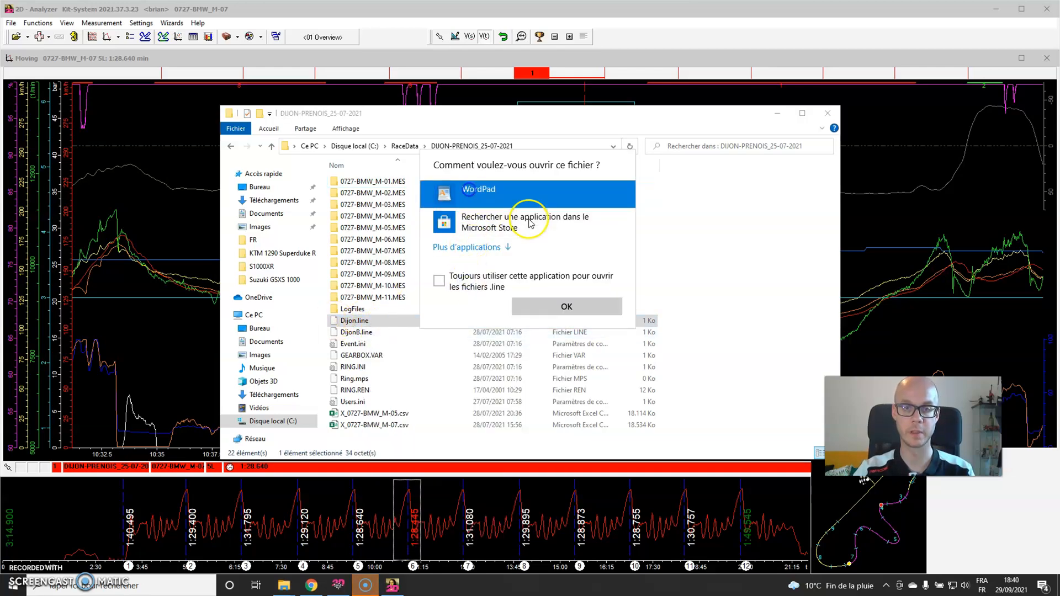
left_click(565, 306)
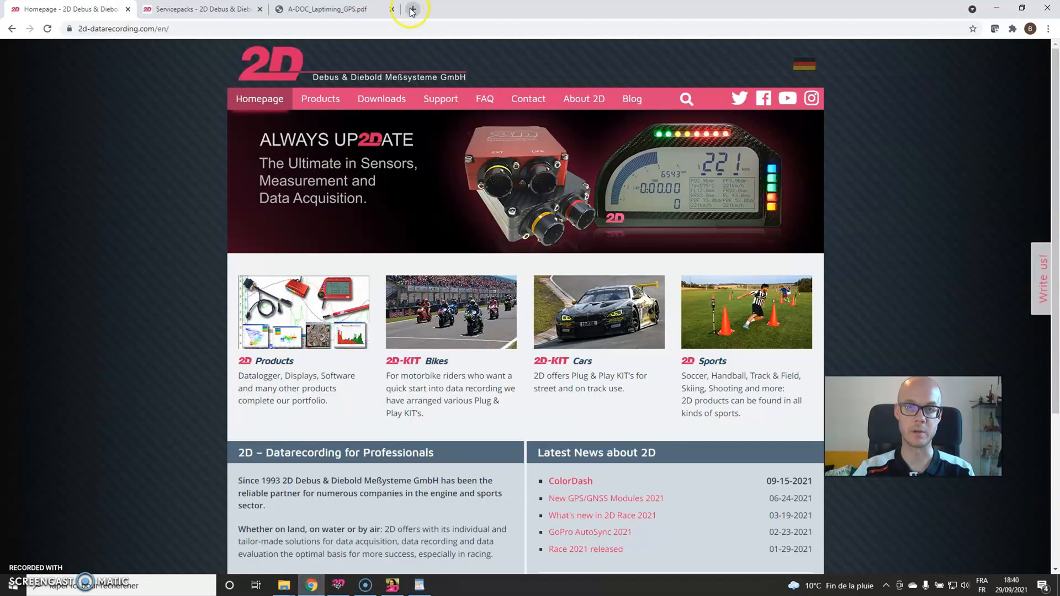
- Search 47.3648 4.89992 on maps.google.com in a new browser tab
left_click(411, 9)
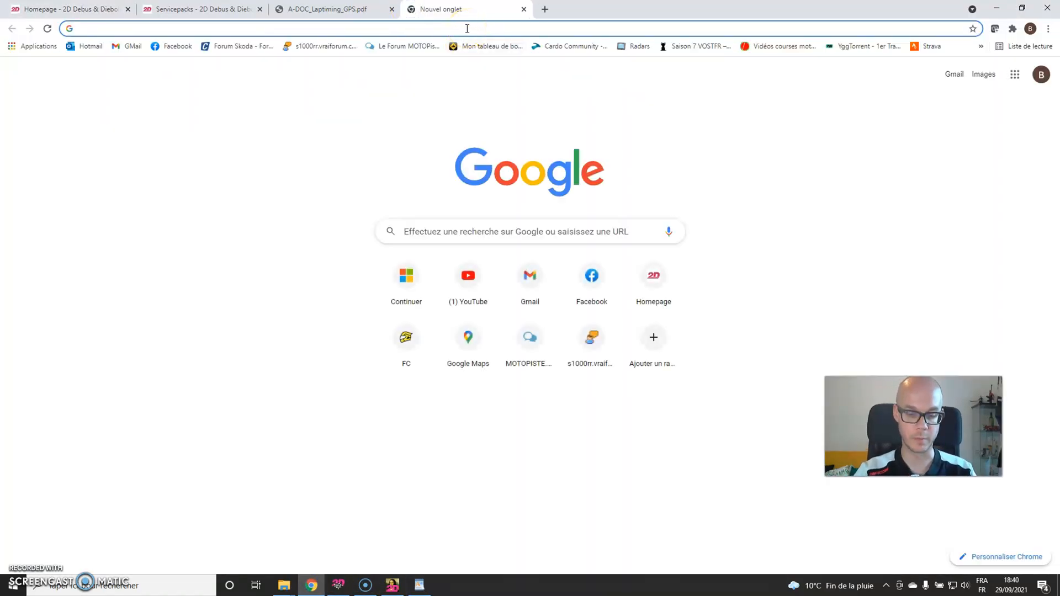
type("maps.google.com")
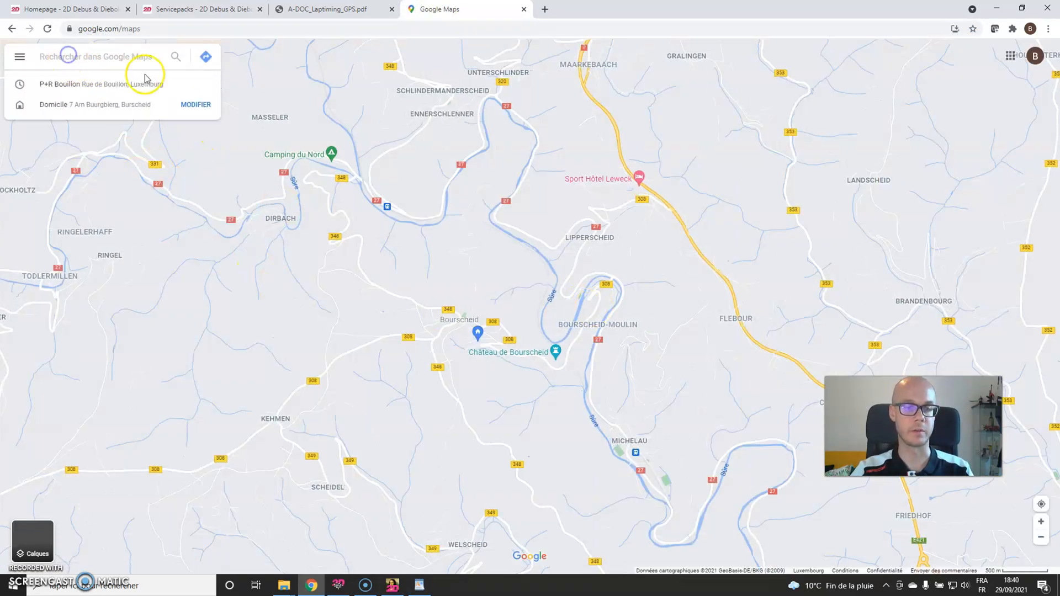
type("47.3648 4.89992")
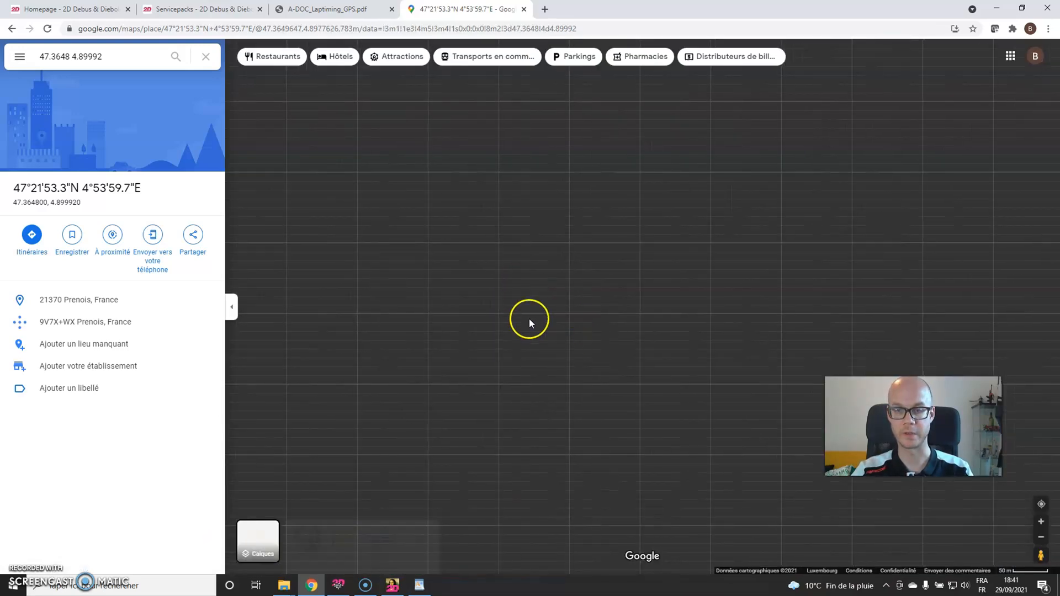
- Zoom into the satellite imagery of the pinned point near the track's checkered start line
left_click(257, 541)
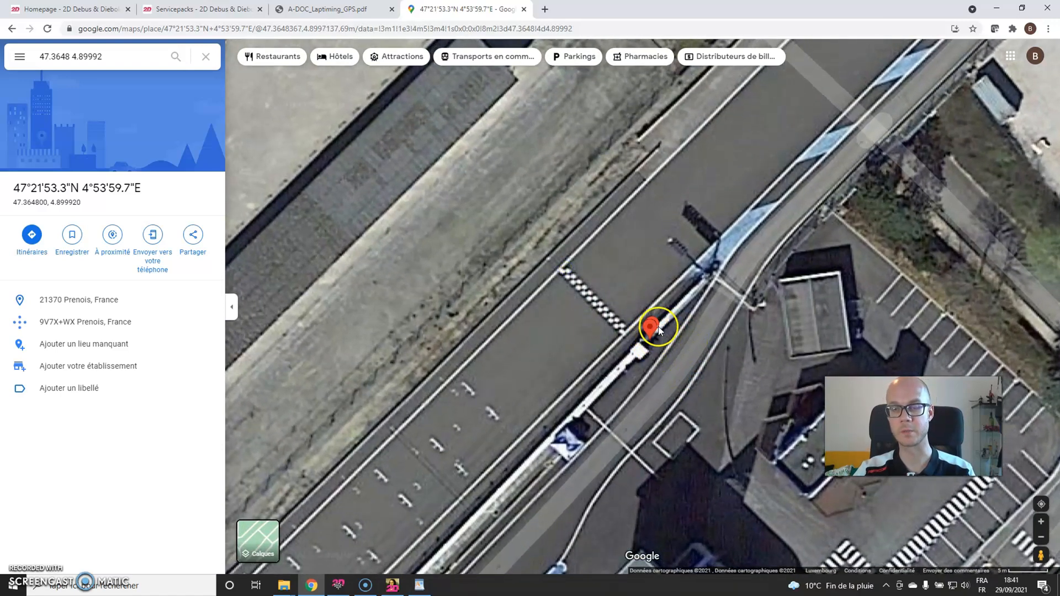
mouse_move(659, 280)
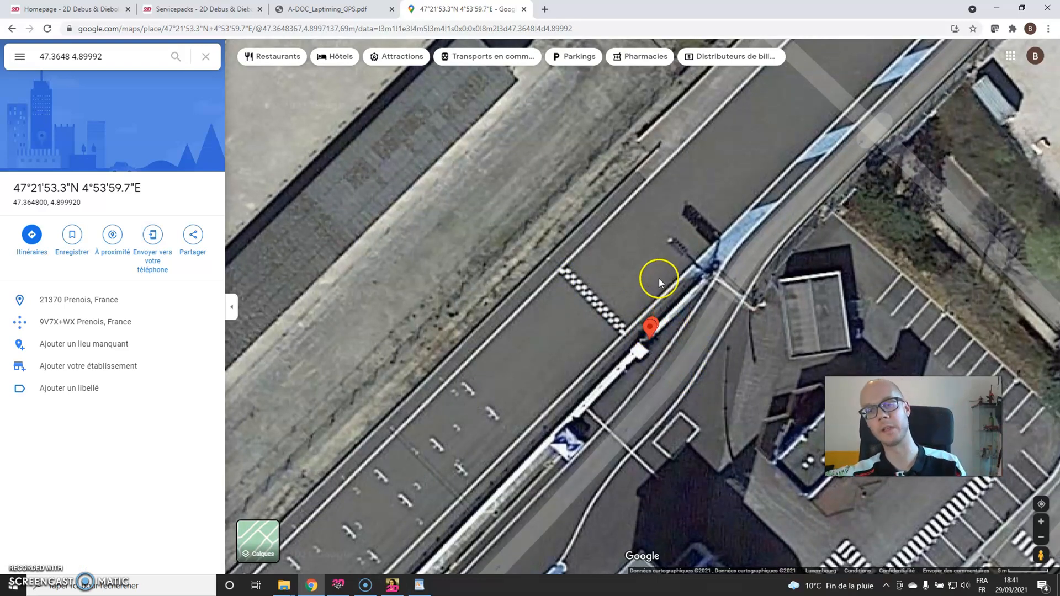
mouse_move(668, 327)
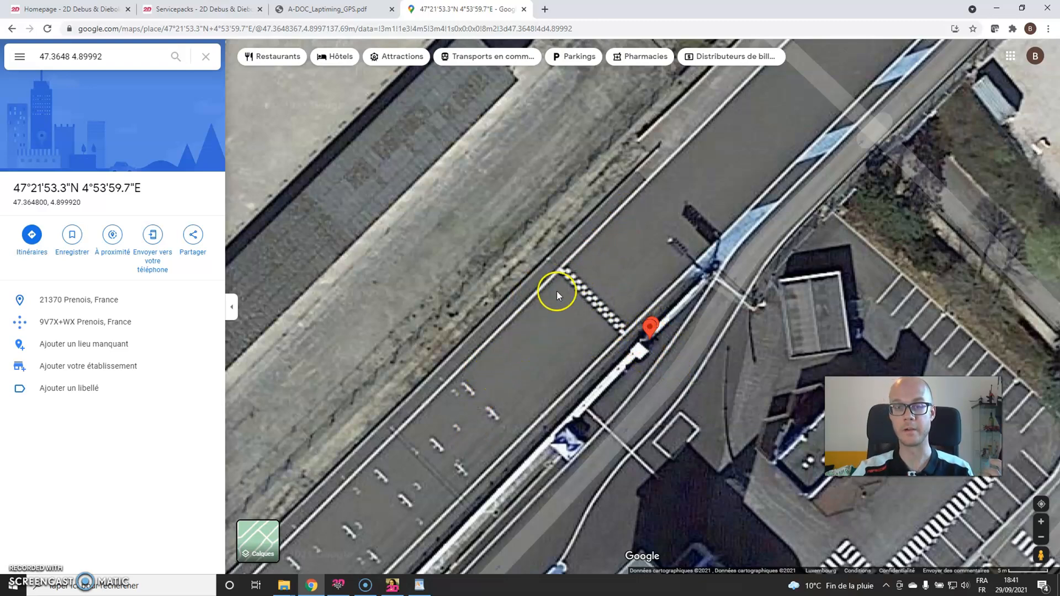
mouse_move(577, 267)
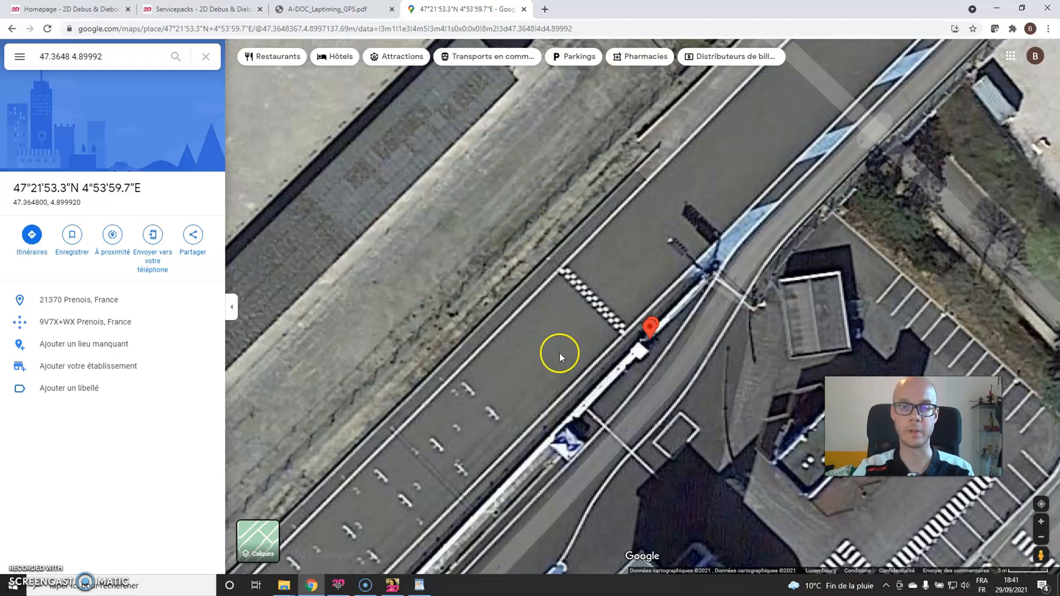
mouse_move(445, 503)
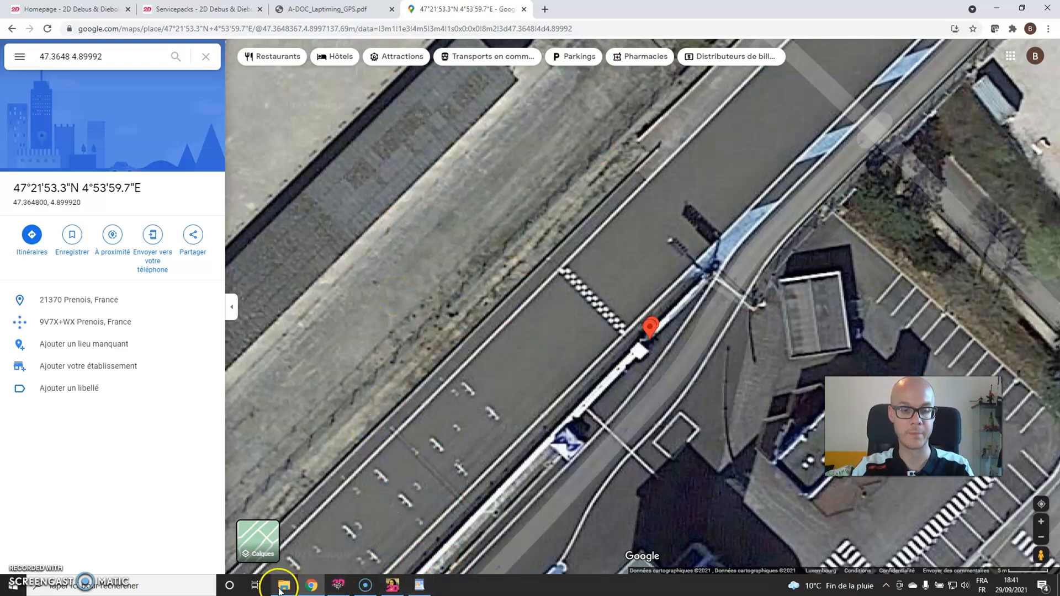
- Open DijonB.line from the race data folder in WordPad and select its first coordinate pair 47.36484809 4.89974734
left_click(284, 586)
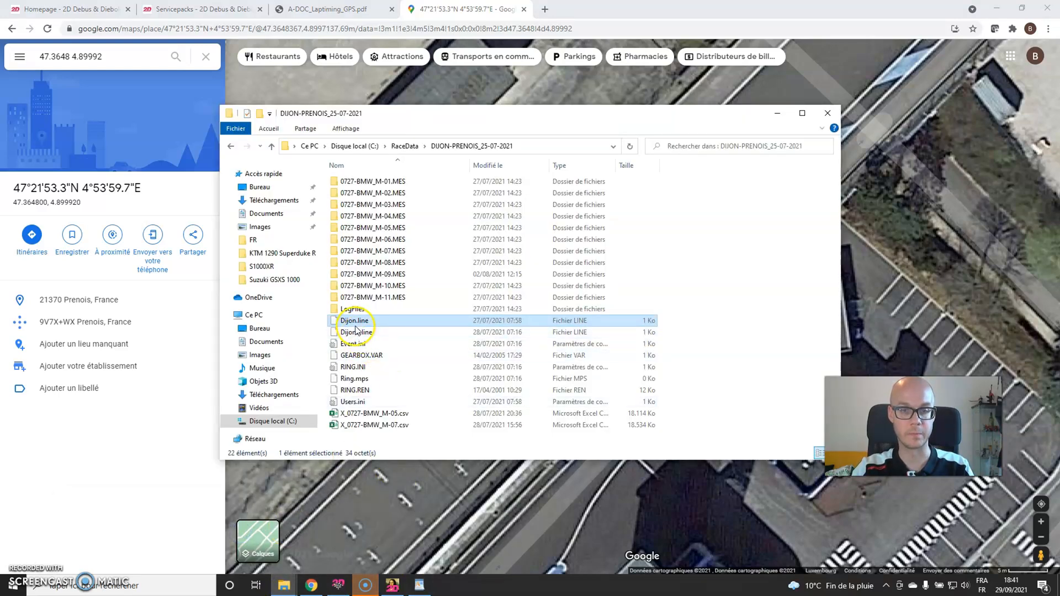
double_click(356, 332)
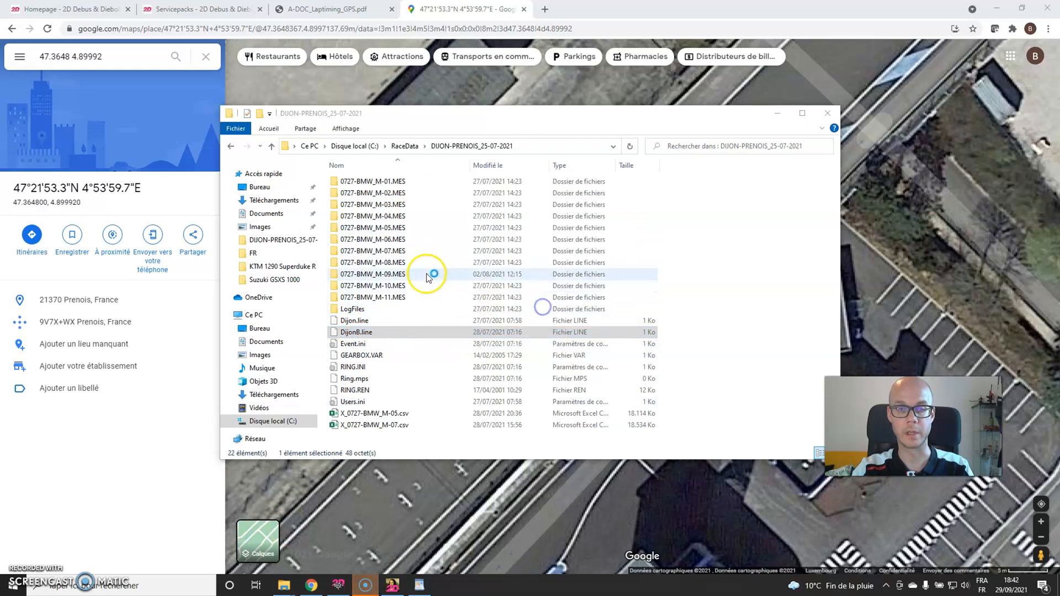
double_click(357, 332)
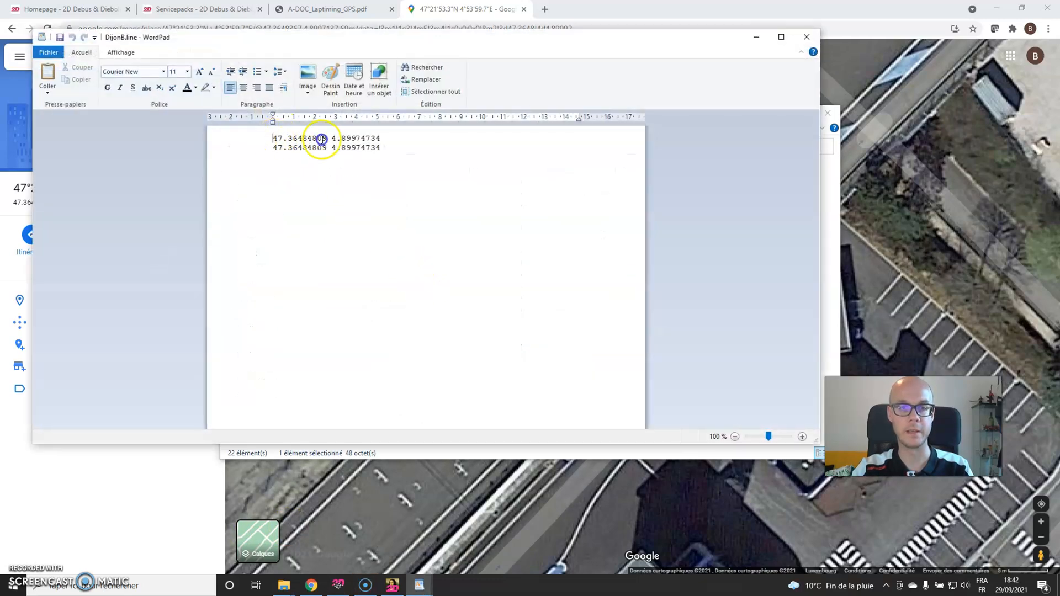
triple_click(324, 138)
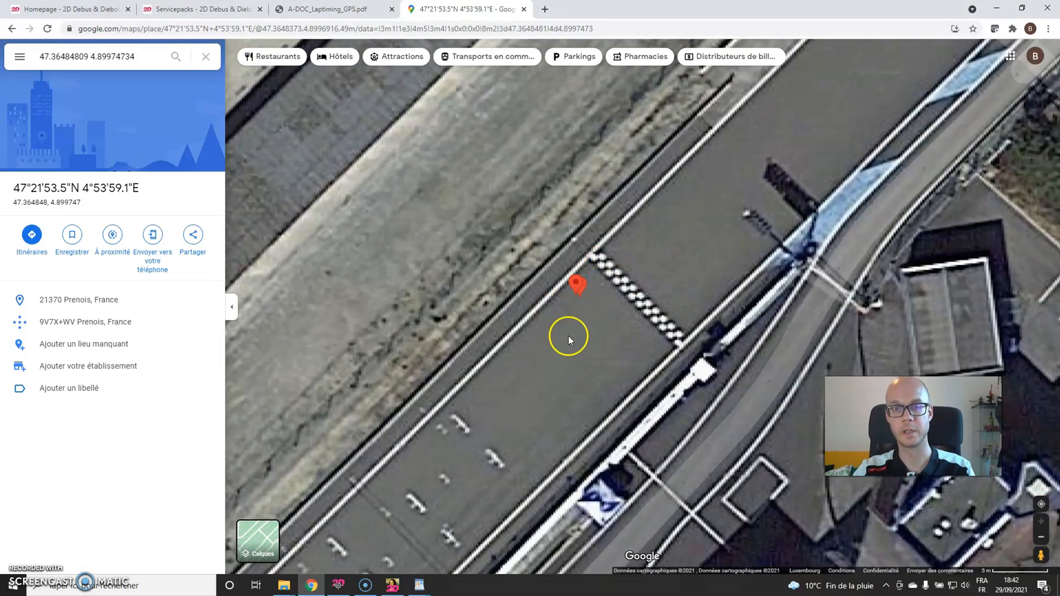
mouse_move(585, 302)
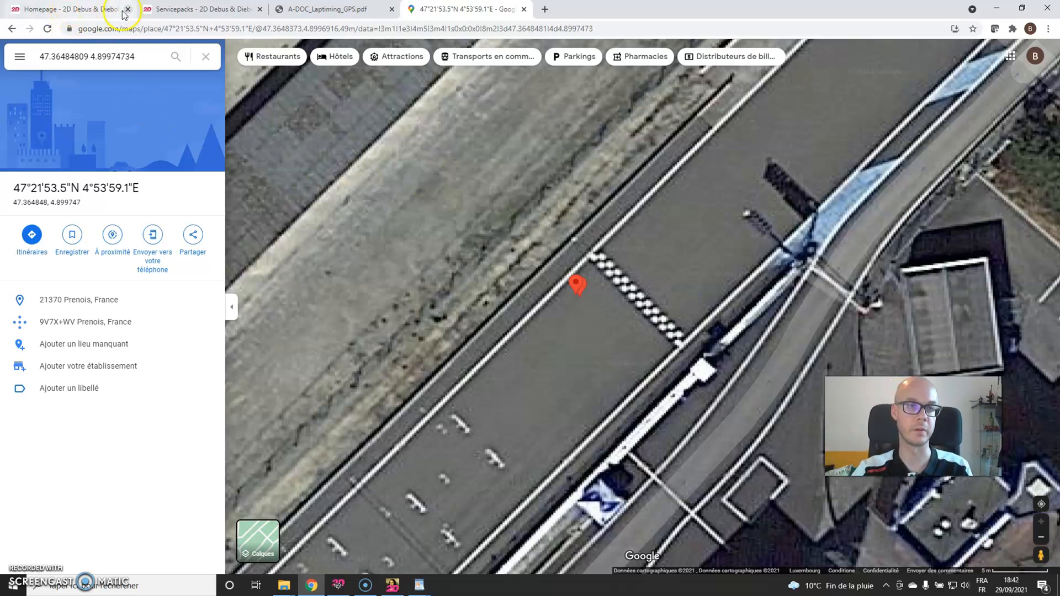
- Switch from Google Maps back to the 2D Servicepacks downloads page
left_click(203, 8)
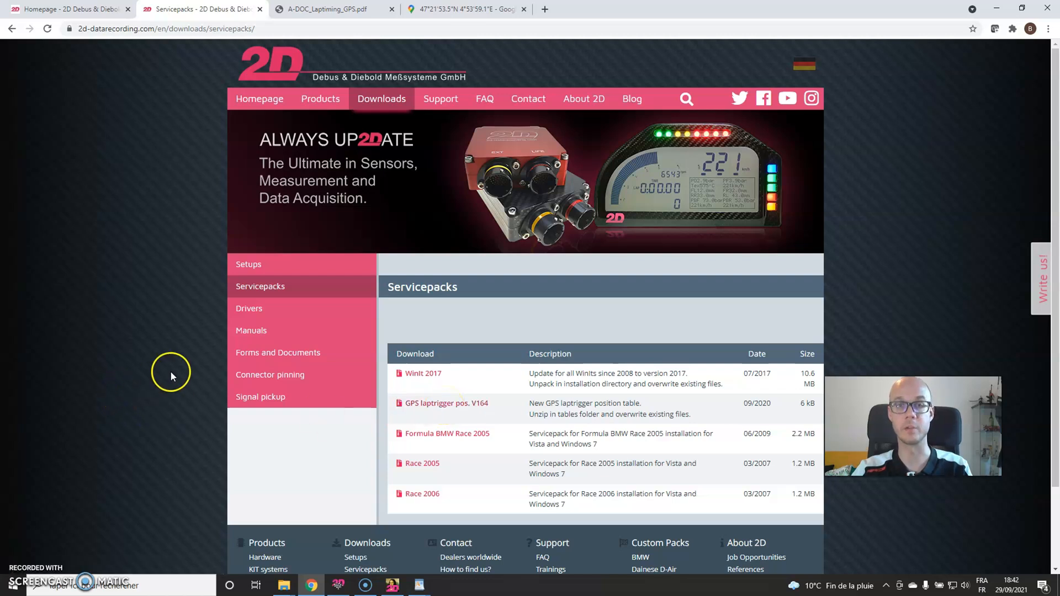
mouse_move(115, 334)
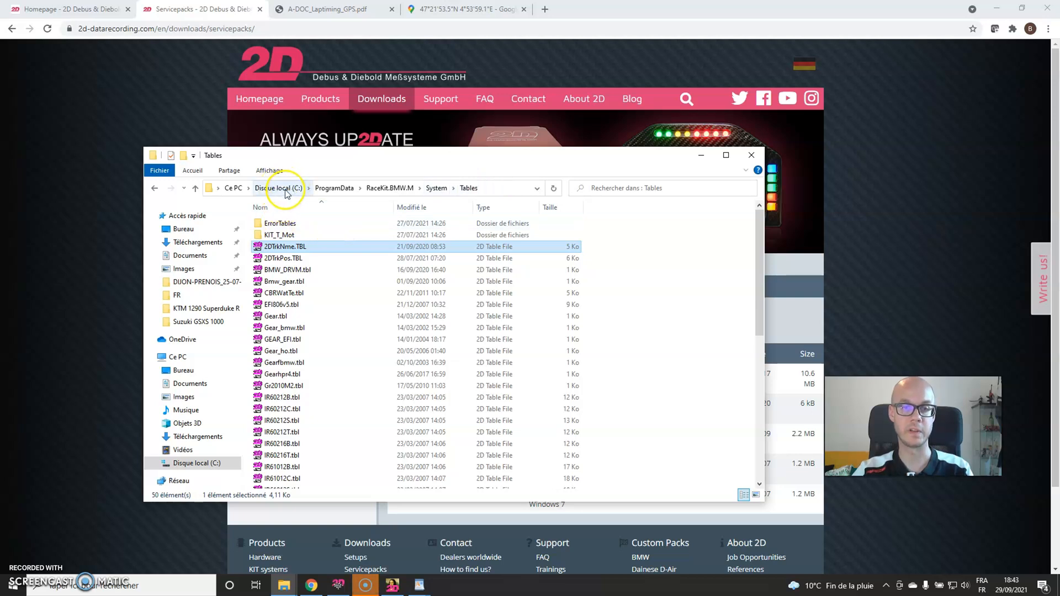
mouse_move(410, 199)
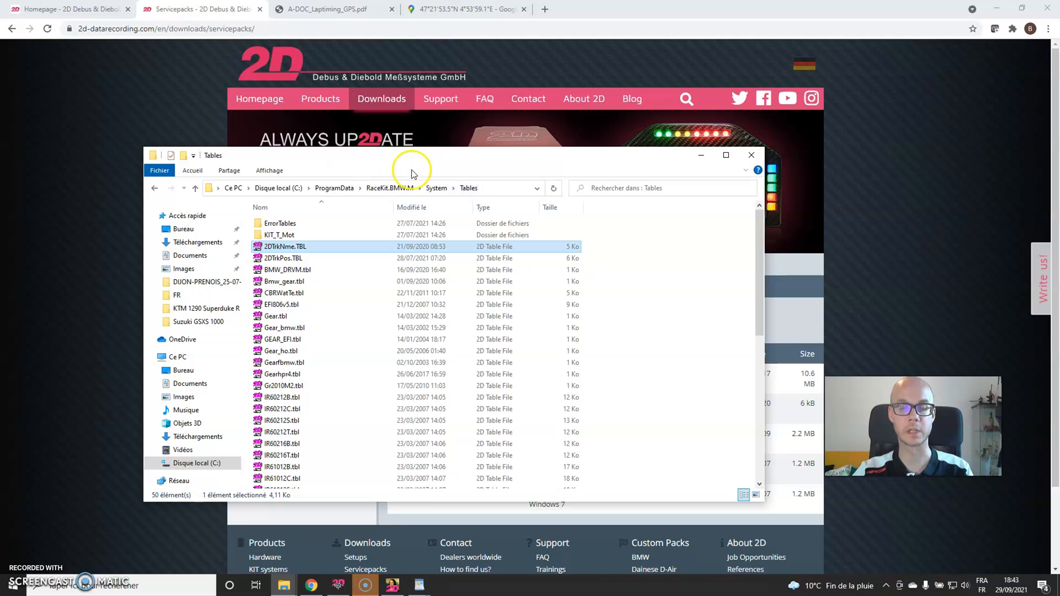
- View the 331 track-name entries of 2DTrkNme.TBL in TablEd, then close the table
double_click(285, 246)
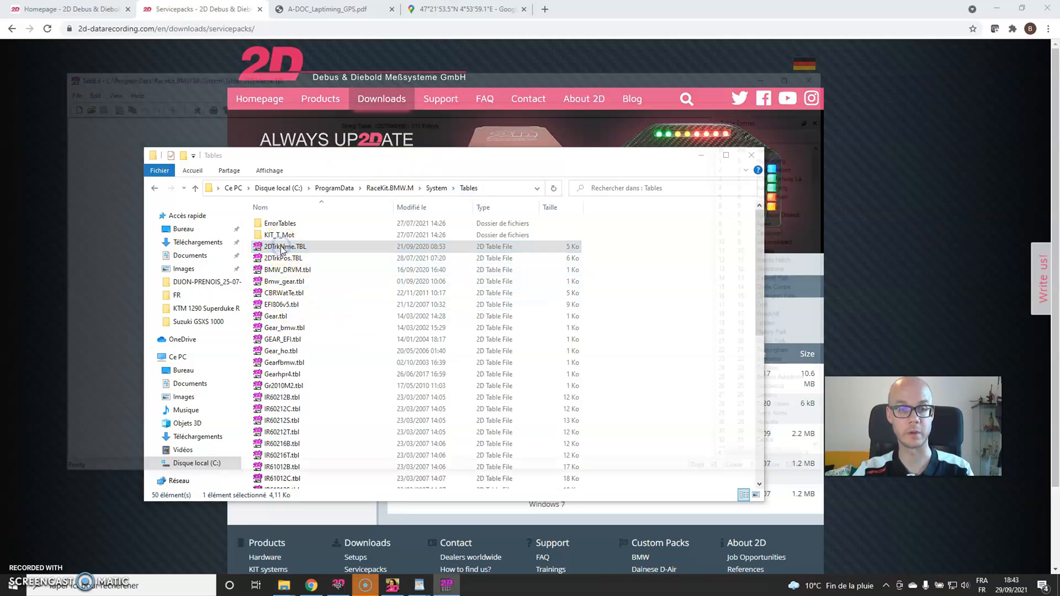
double_click(285, 246)
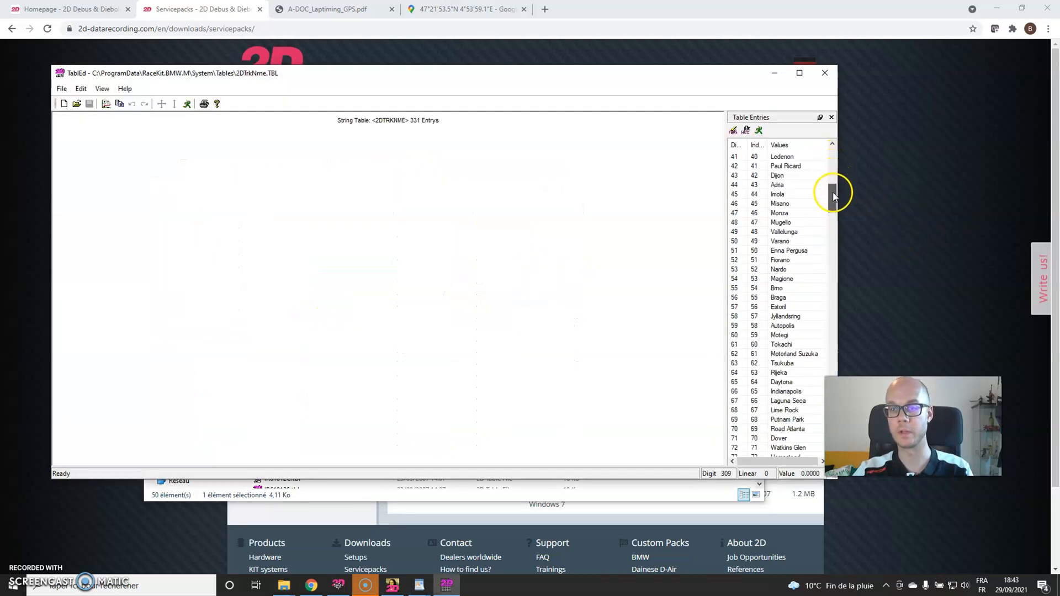
left_click_drag(833, 196, 833, 305)
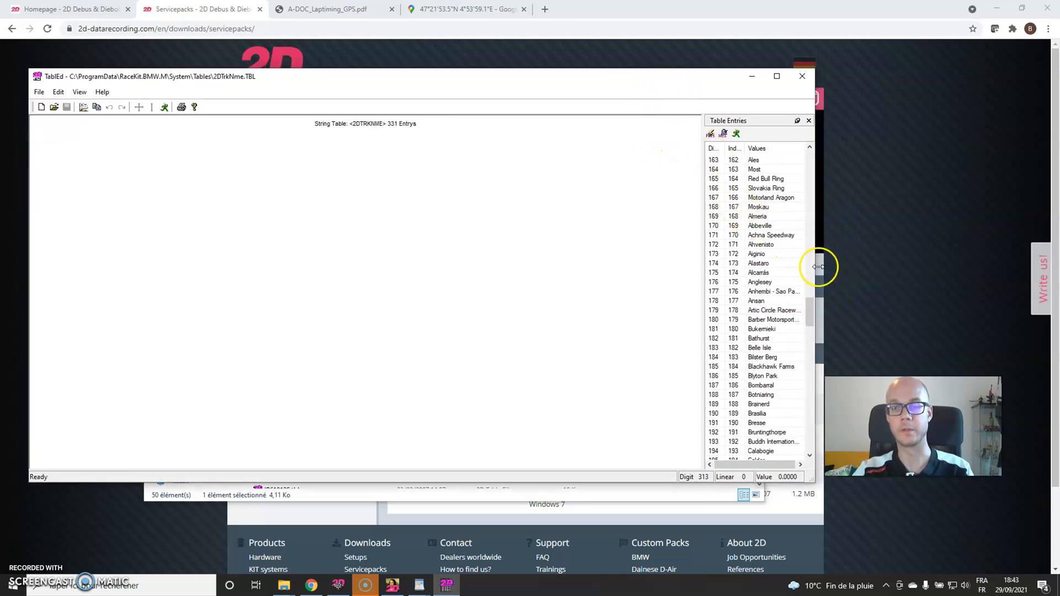
scroll("down", 3)
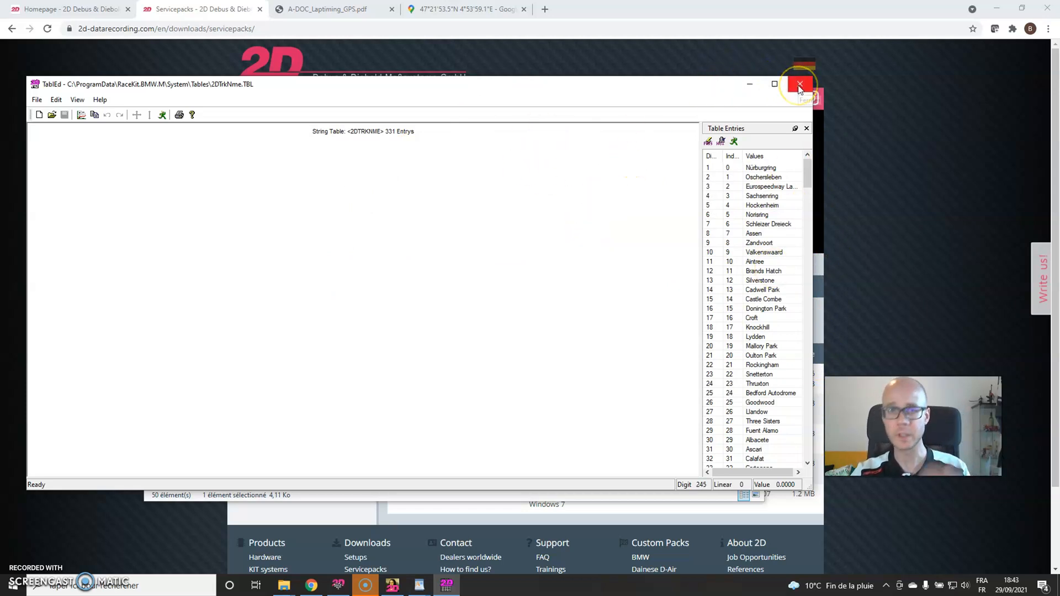
left_click(800, 84)
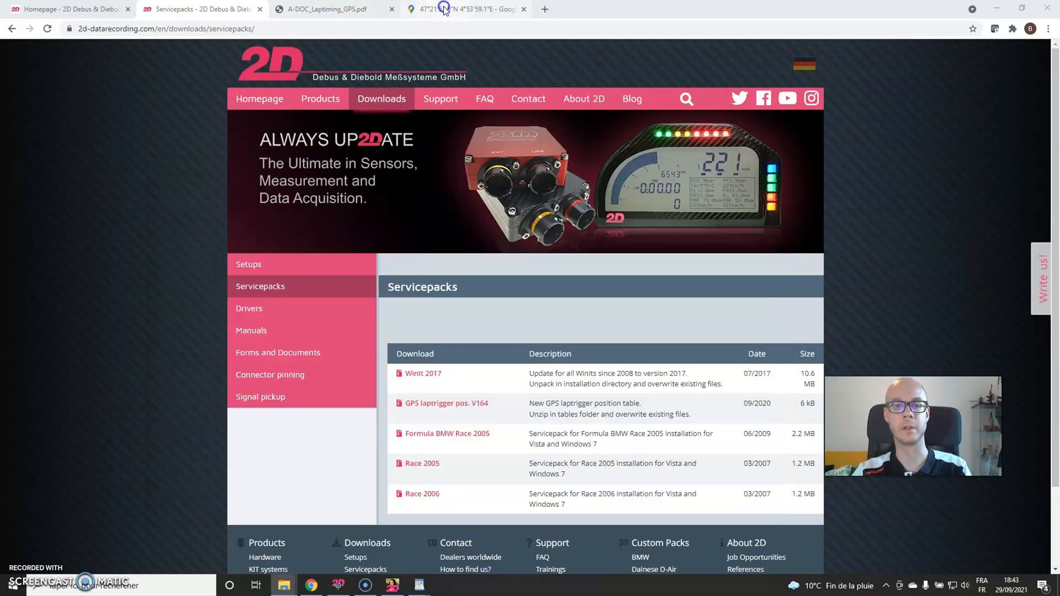
- Search Google Maps for 'Circuit Bu' and open the Circuit Bugatti, Le Mans result
left_click(466, 9)
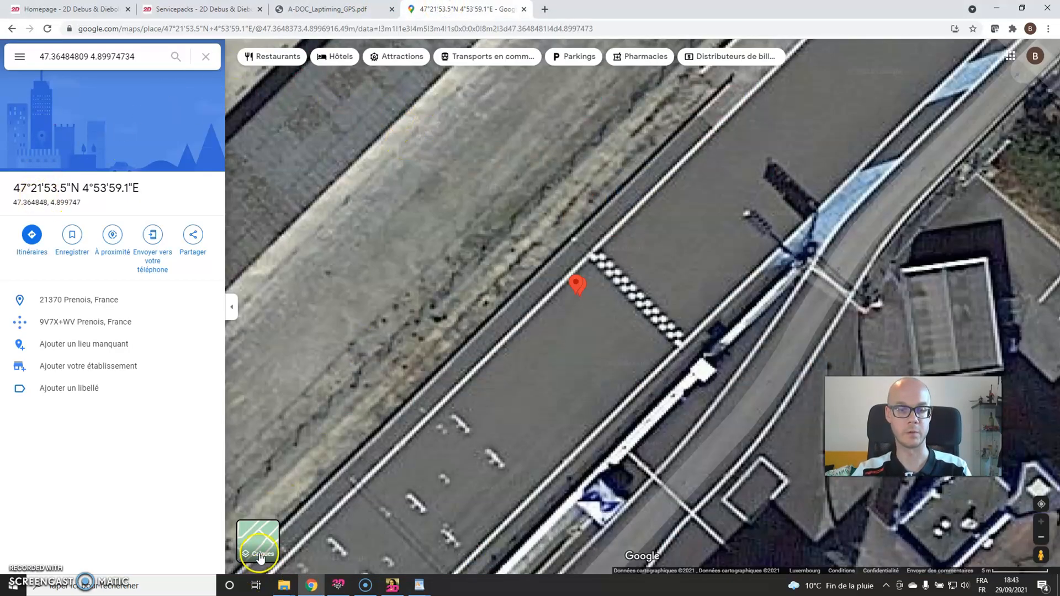
left_click(258, 547)
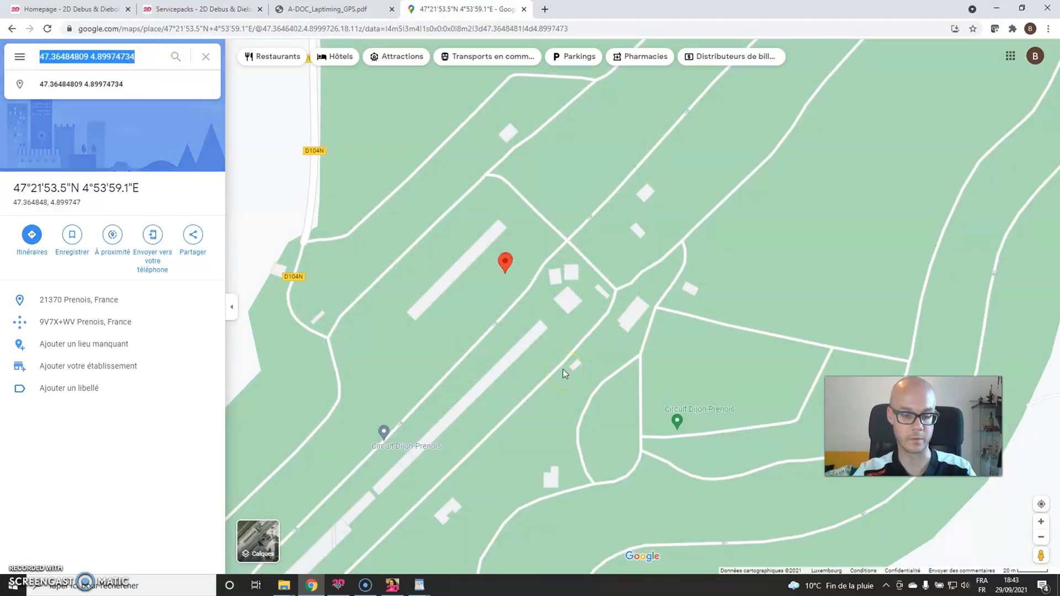
type("Ci")
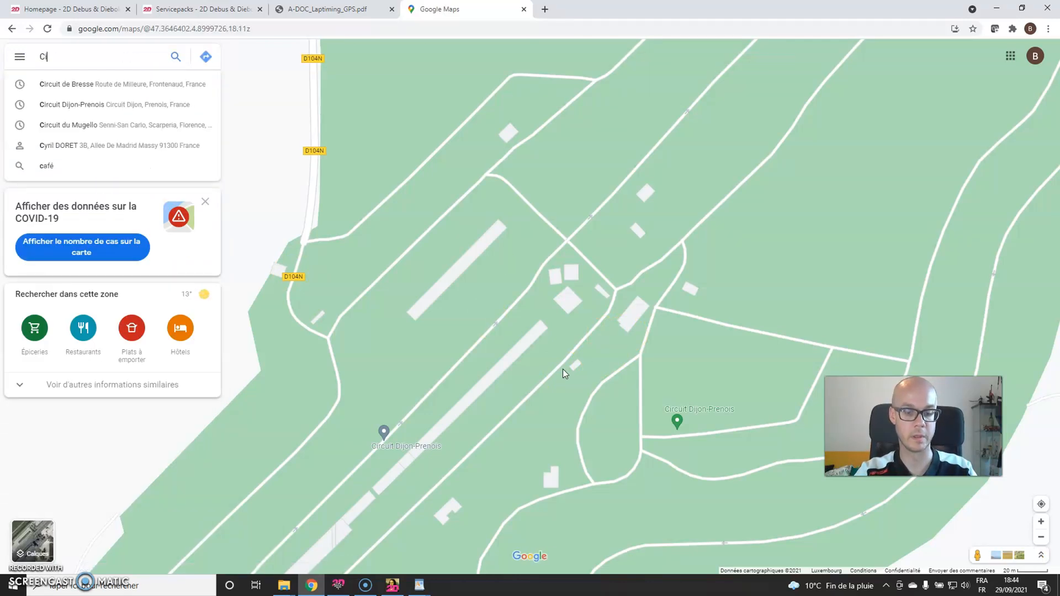
type("Circuit Bu")
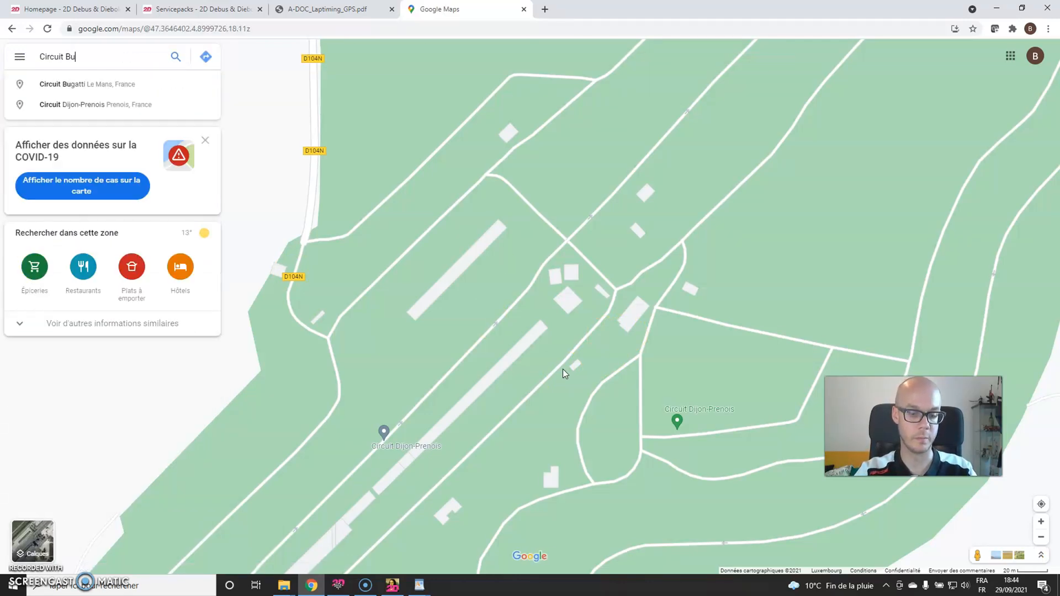
left_click(87, 84)
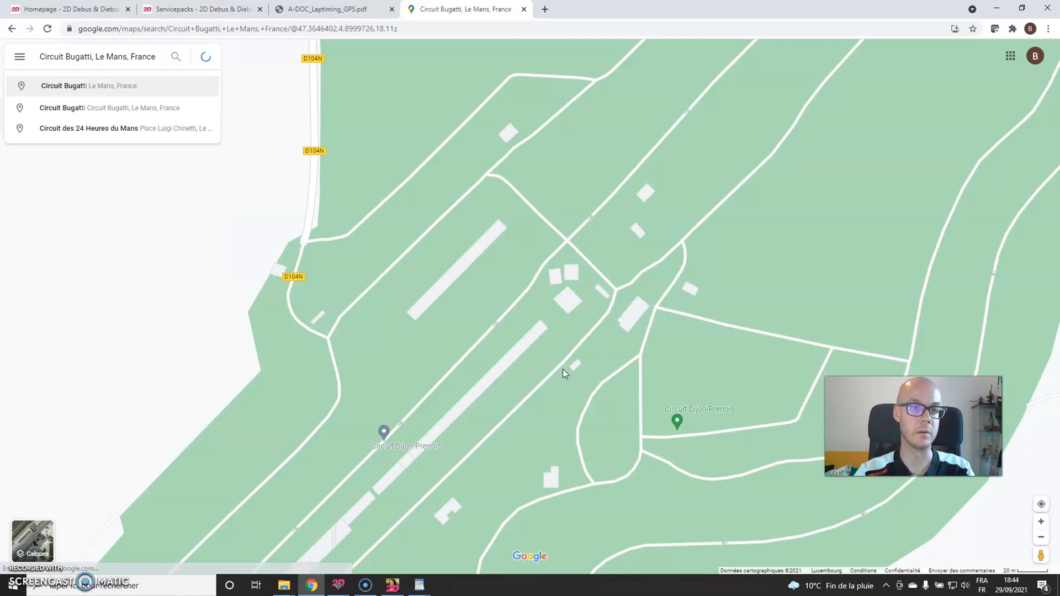
left_click(64, 85)
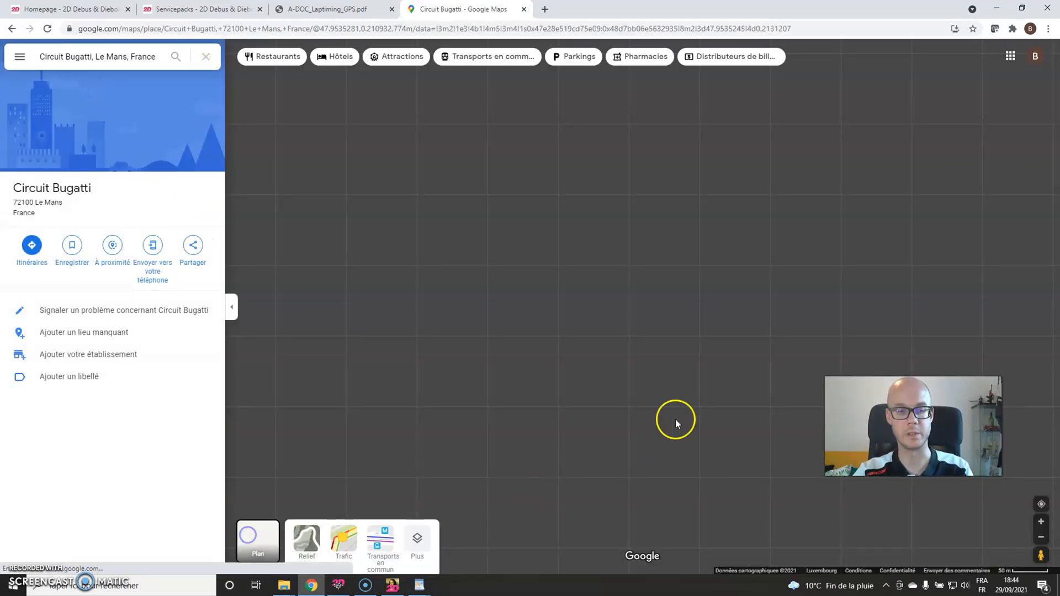
- Mark a point on the start/finish line to get coordinates 47.949878, 0.207513
left_click(257, 541)
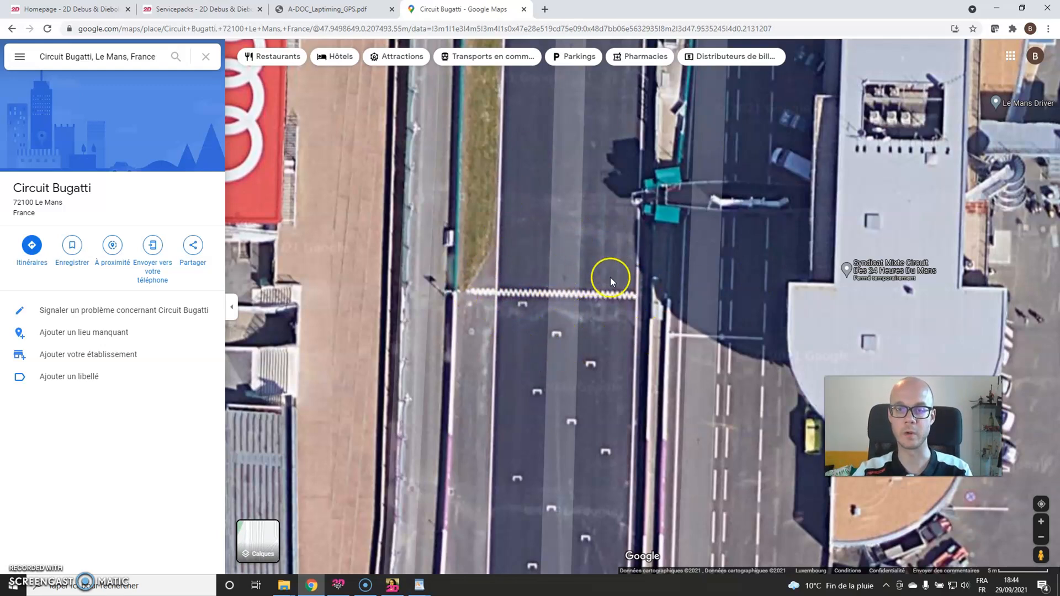
mouse_move(615, 297)
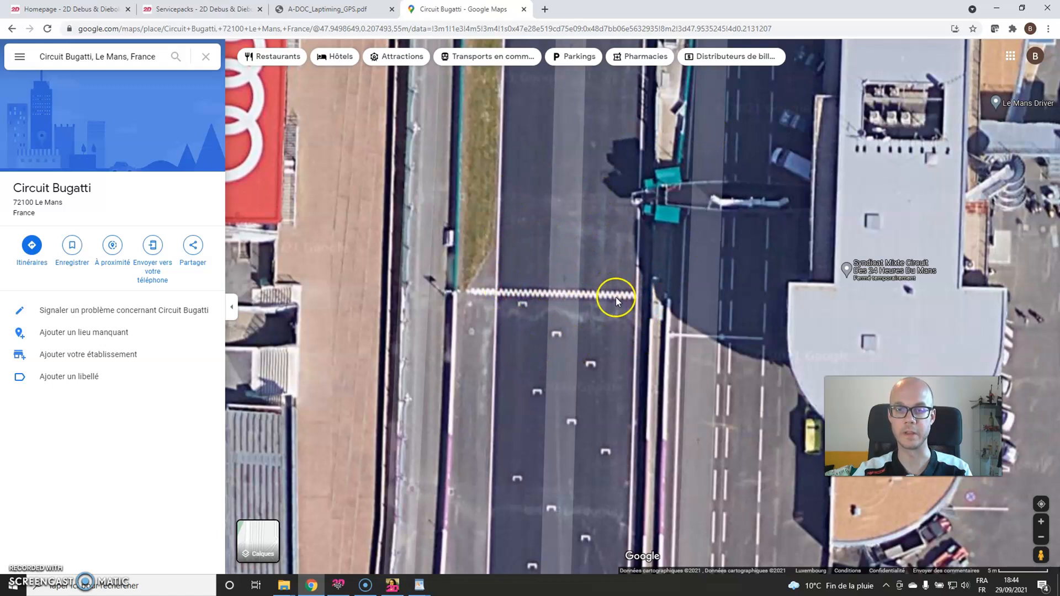
mouse_move(548, 299)
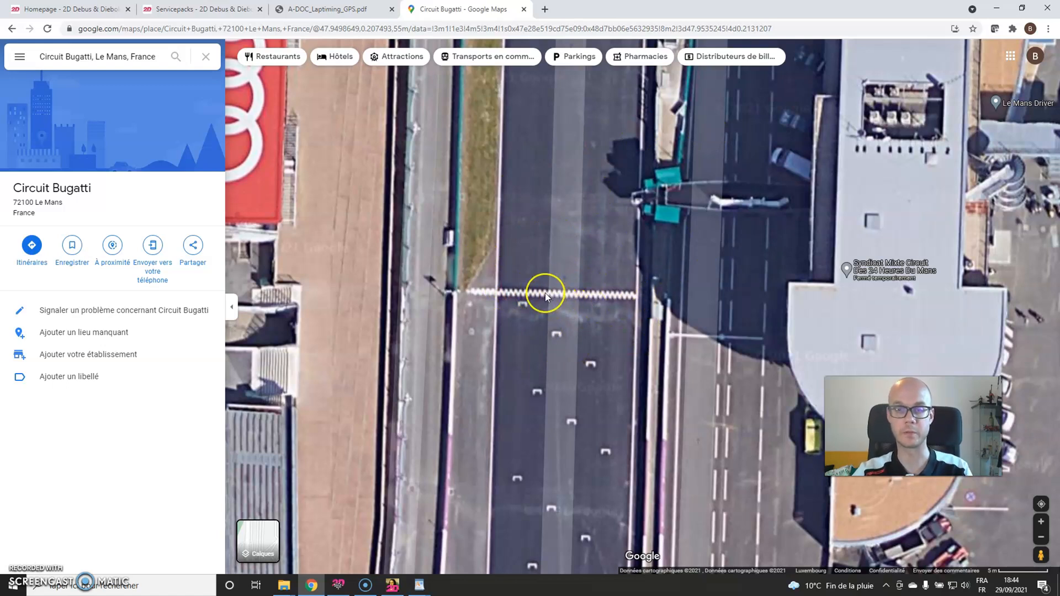
left_click(544, 296)
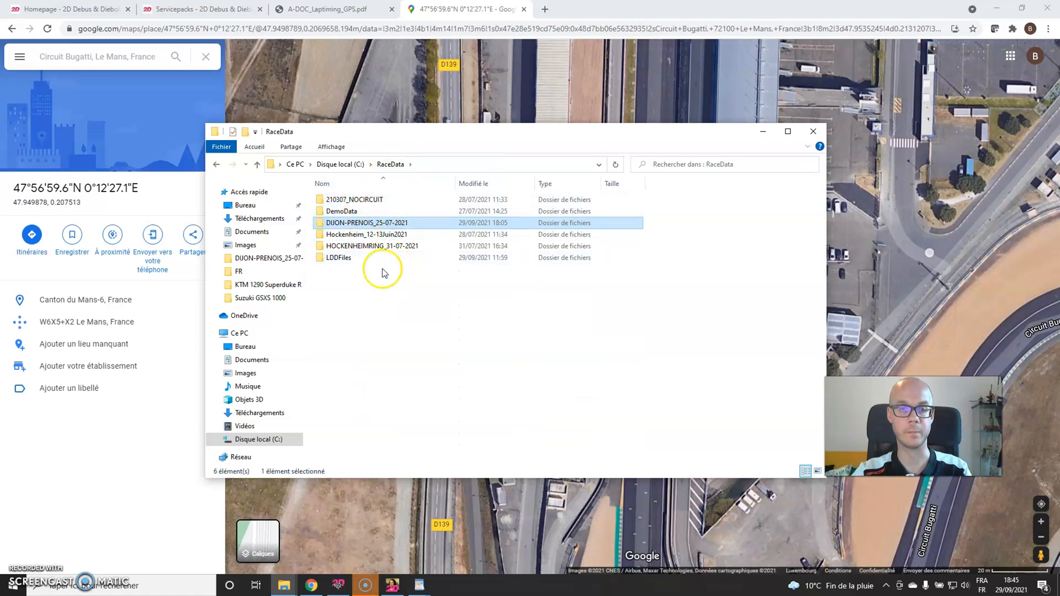
- Navigate into RaceData > DemoData > BMW_M_Demo
left_click(341, 211)
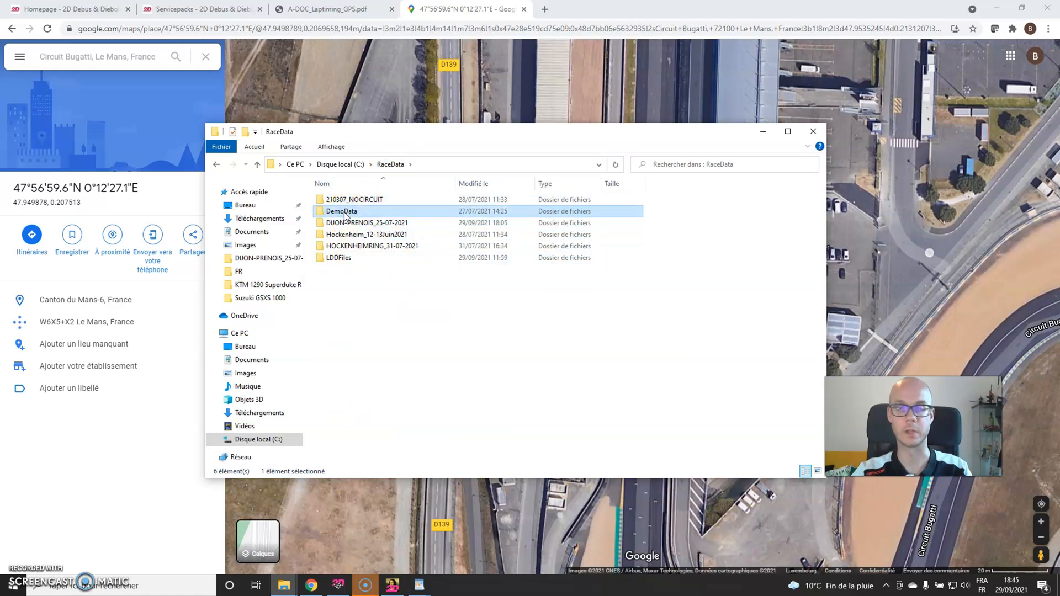
mouse_move(341, 211)
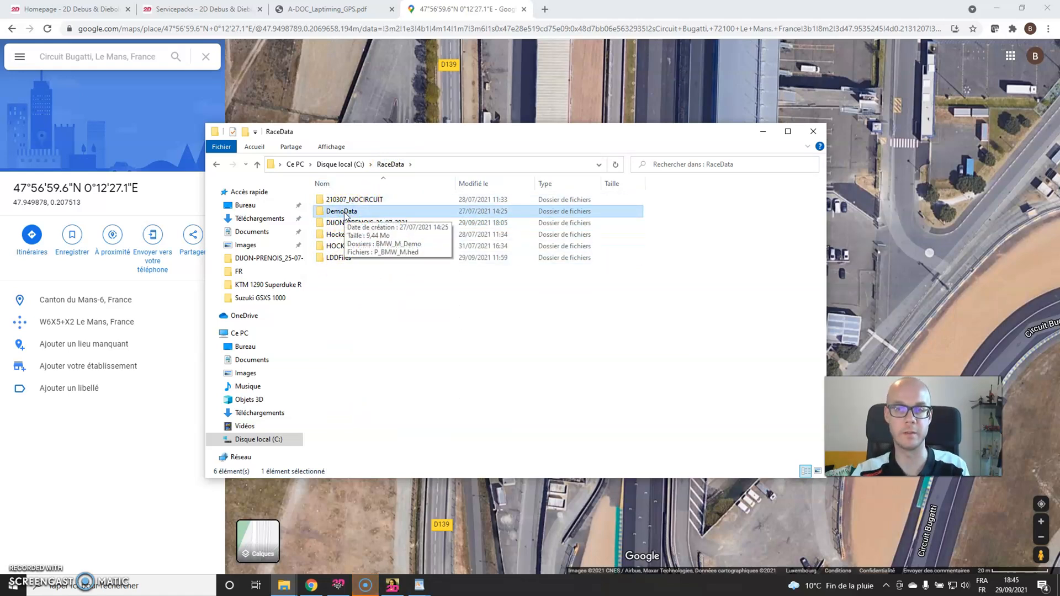
mouse_move(359, 135)
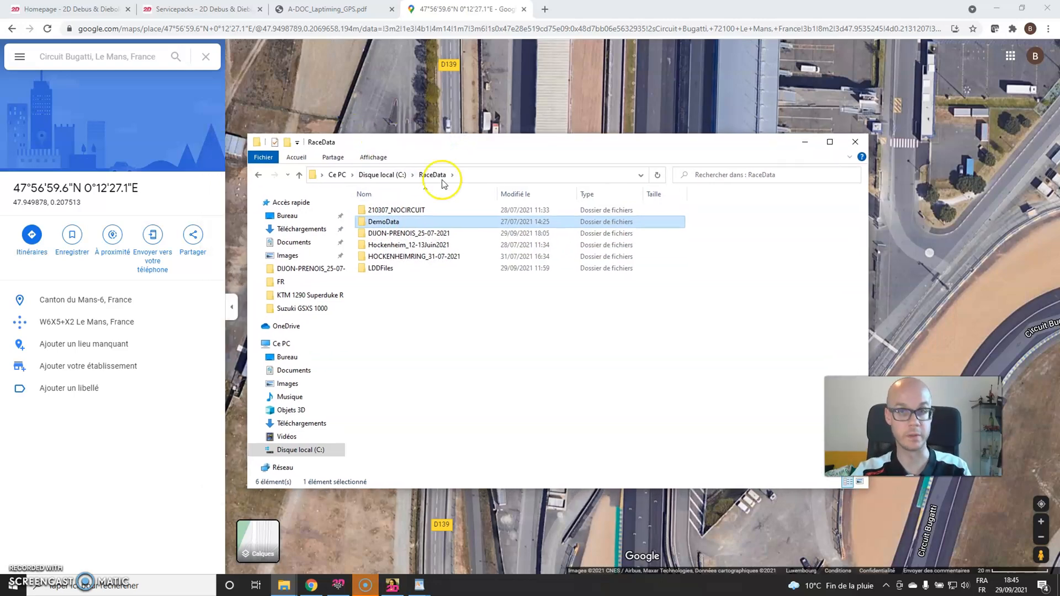
double_click(383, 221)
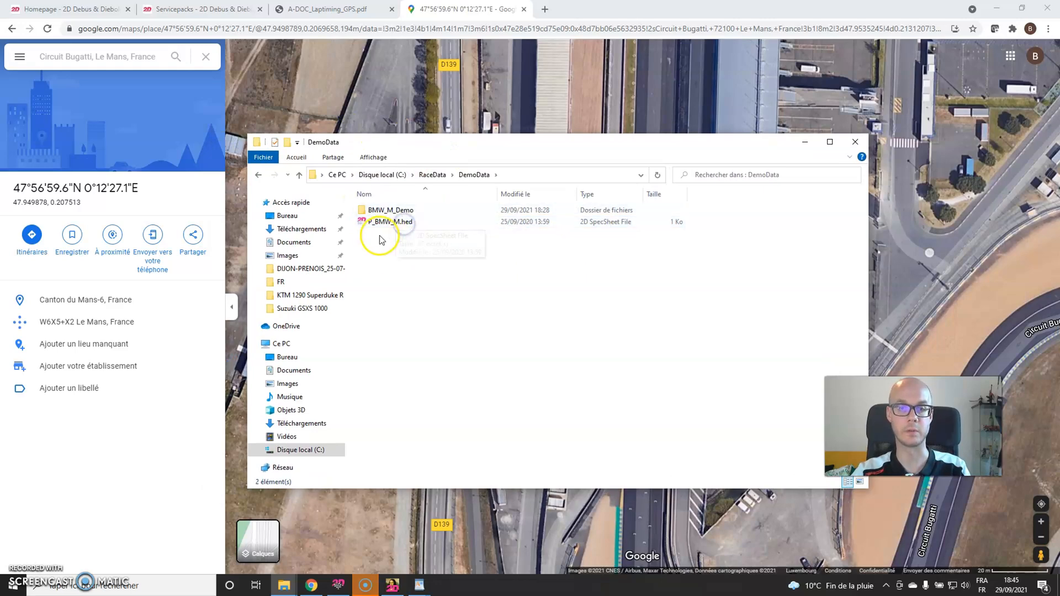
double_click(390, 210)
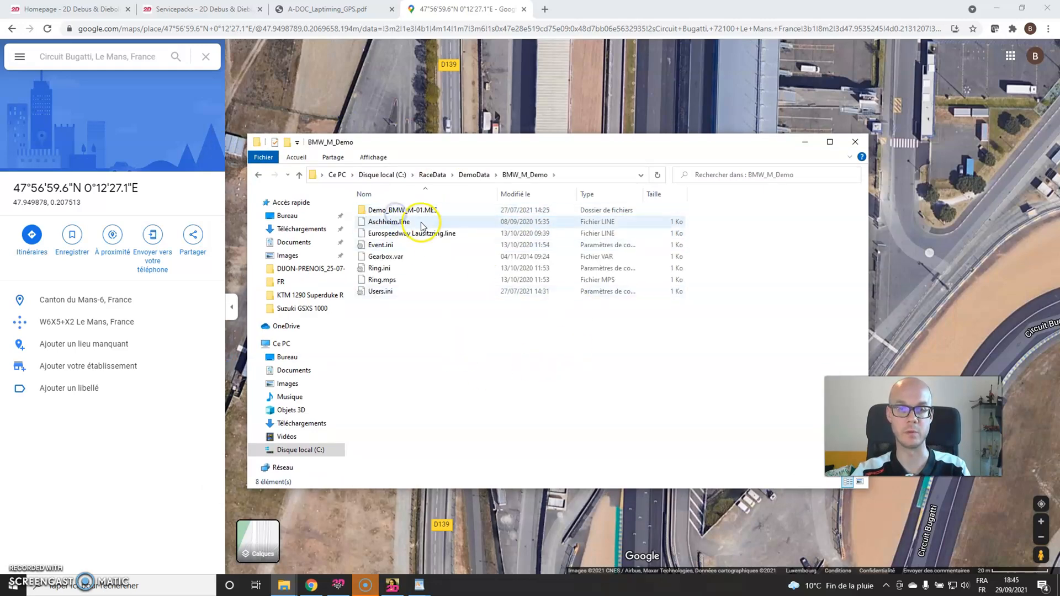
- Copy Aschheim.line as Bugatti.line and start opening the new file
left_click(412, 233)
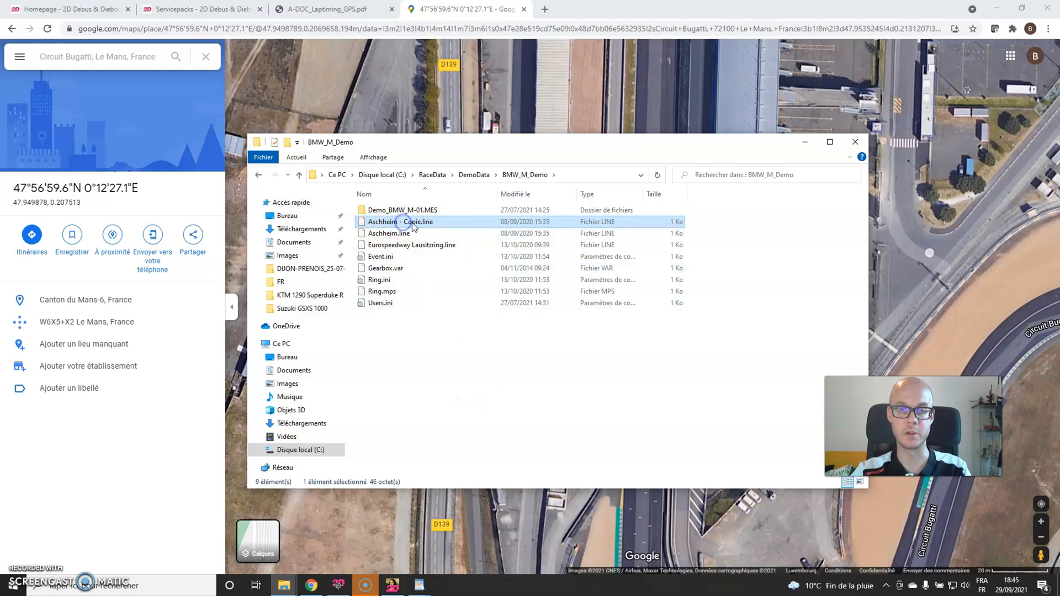
left_click(400, 222)
type("Bugatti")
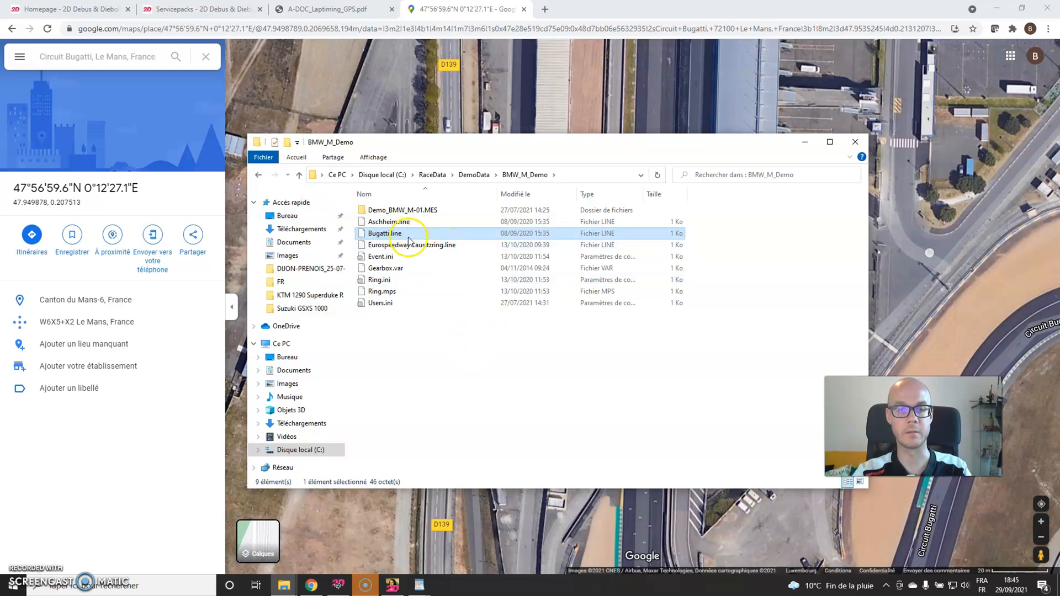
double_click(384, 233)
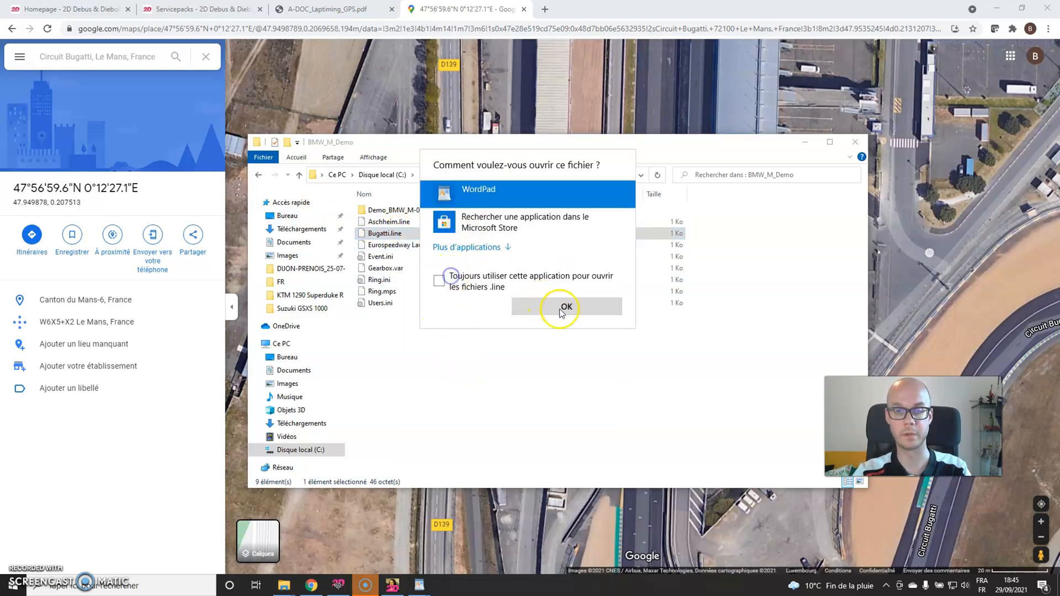
- Open Bugatti.line in WordPad and enter the coordinates 47.949878, 0.207513
left_click(567, 307)
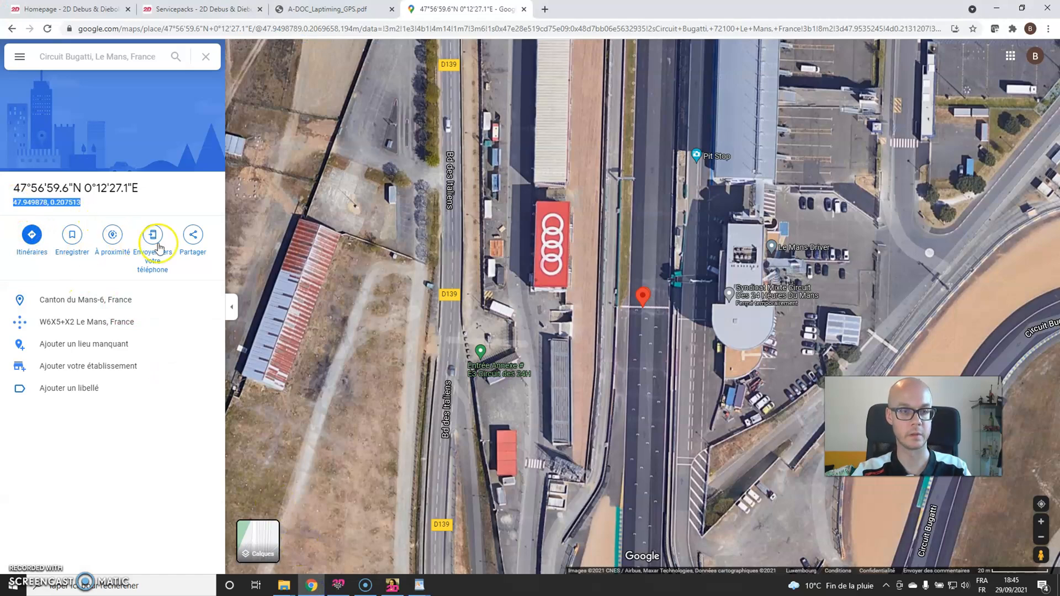
mouse_move(419, 585)
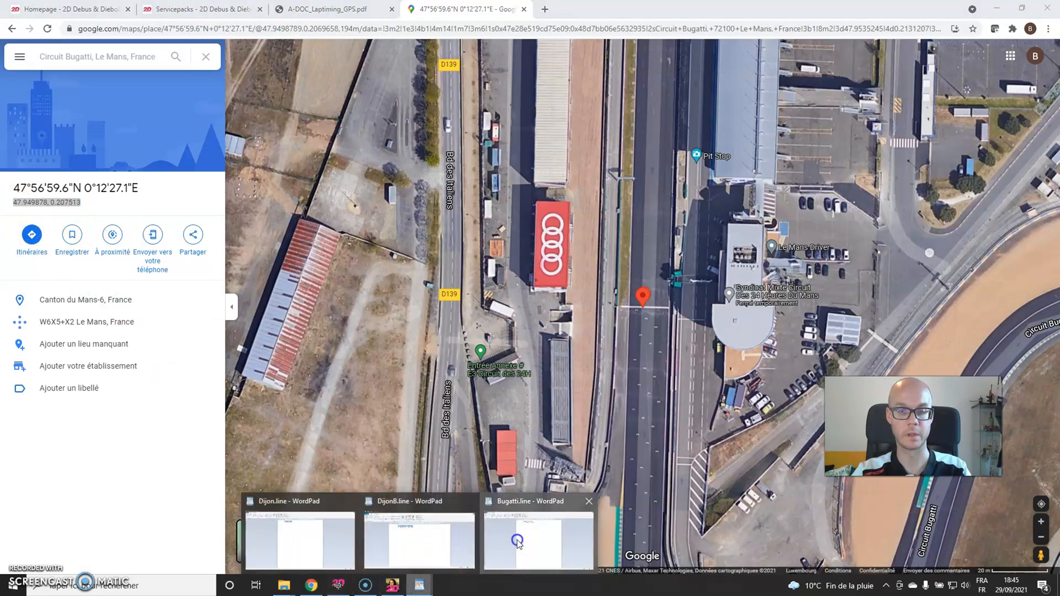
left_click(538, 541)
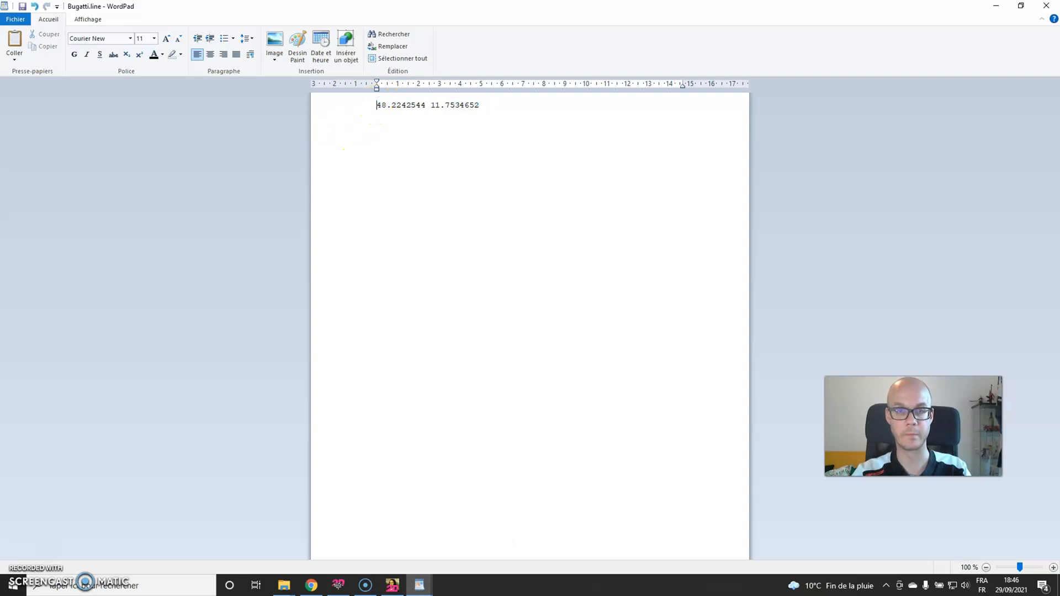
type("47.949878, 0.207513")
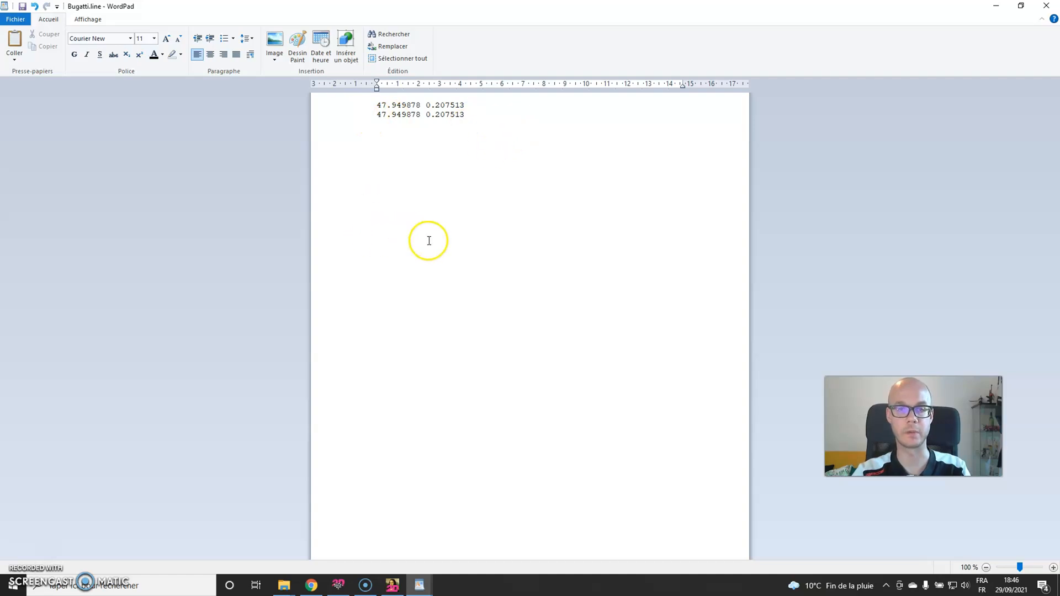
mouse_move(469, 233)
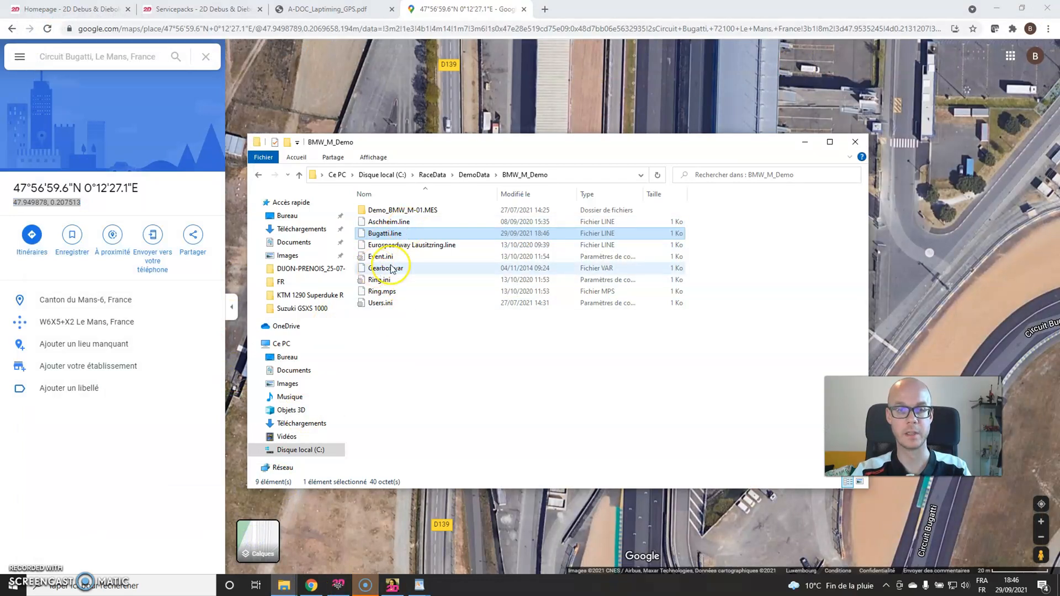
mouse_move(440, 272)
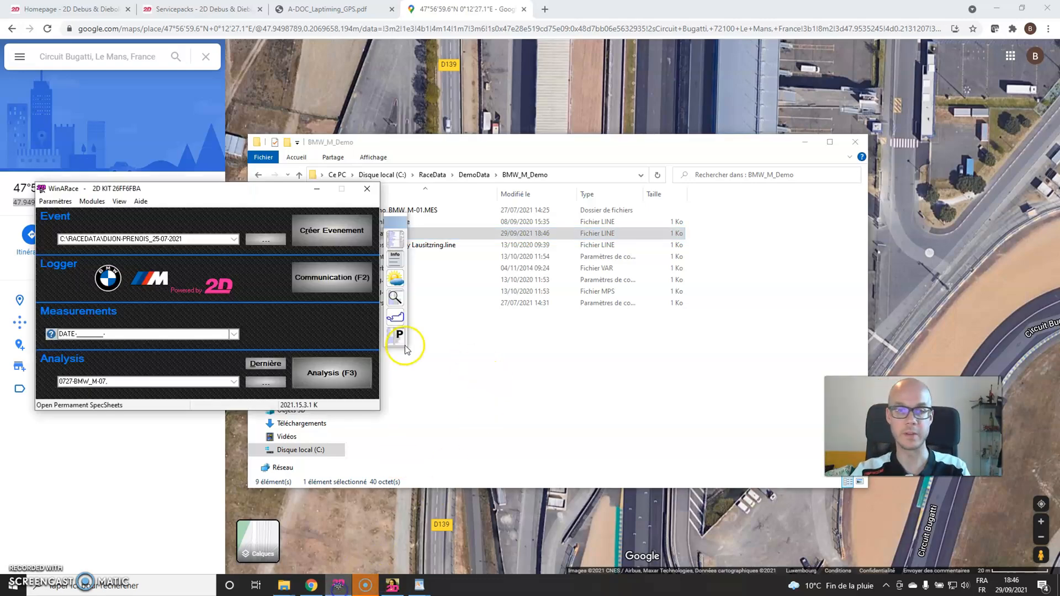
- Select event BMW_M_DEMO and measurement DEMO_BMW_M-01, then launch Analysis
left_click(233, 239)
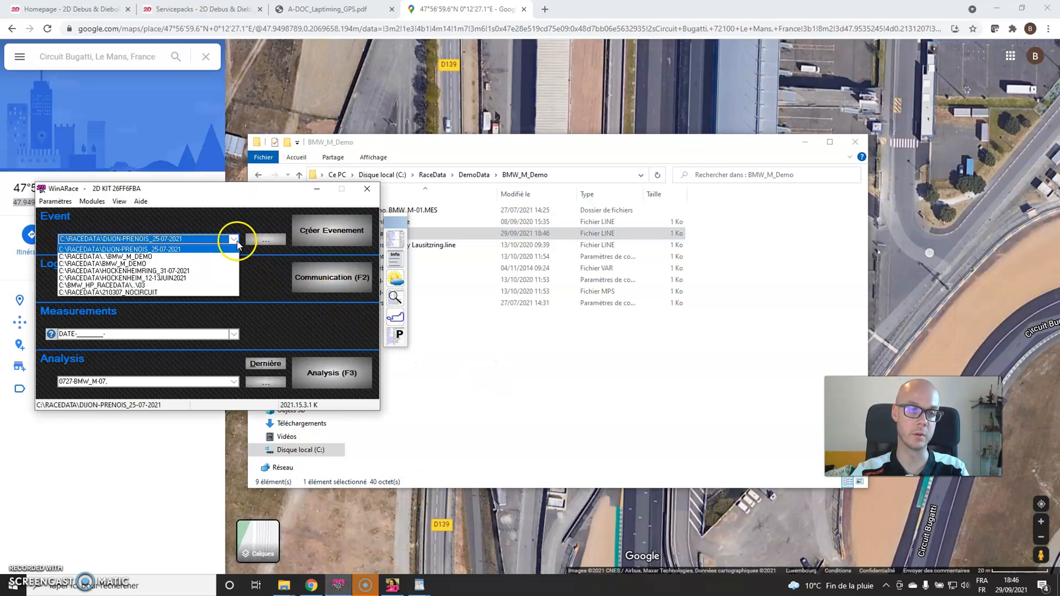
left_click(101, 256)
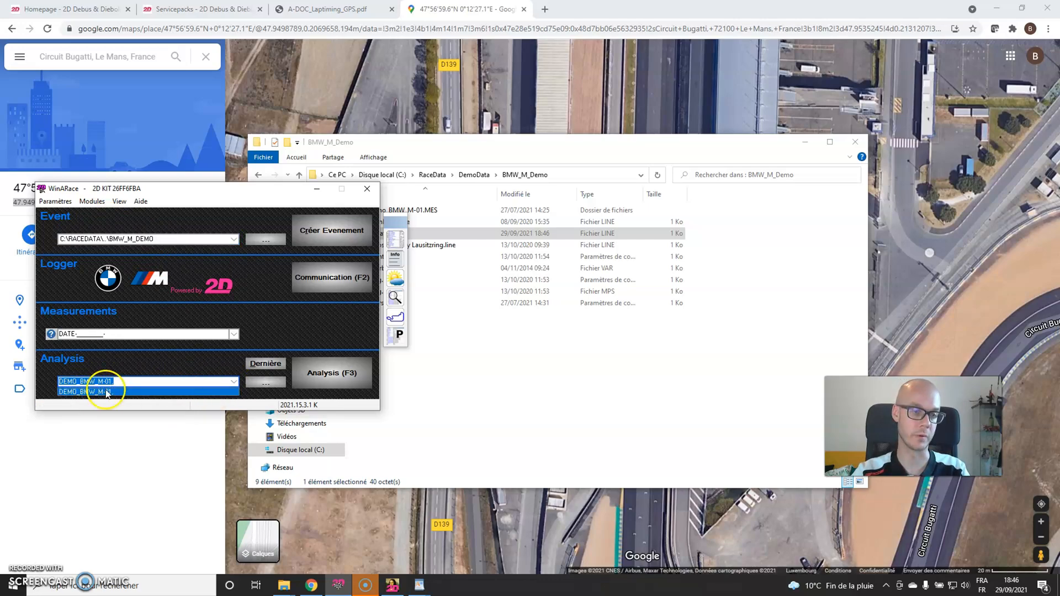
left_click(88, 381)
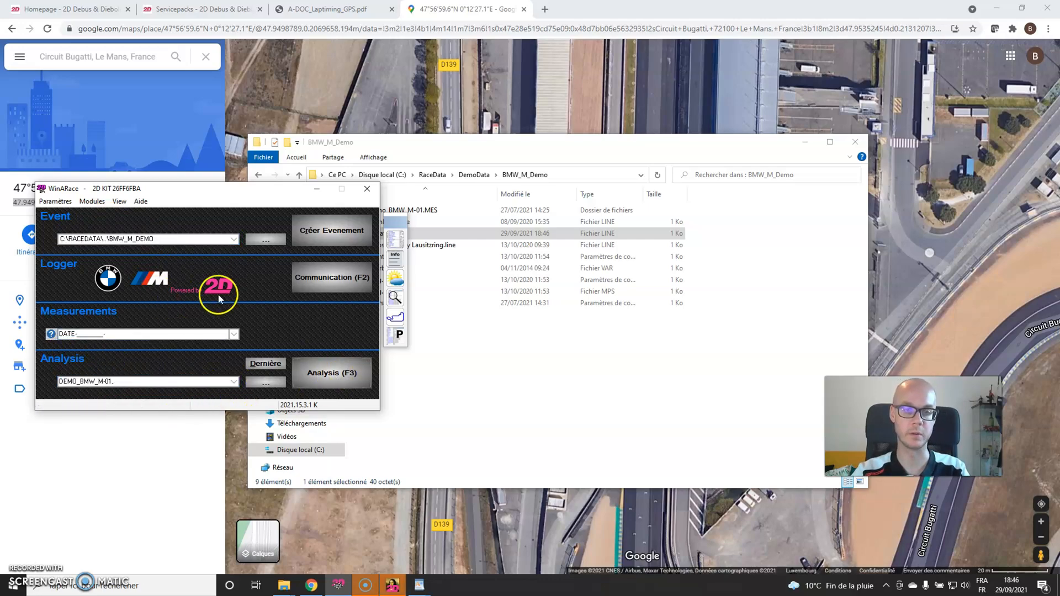
left_click(331, 372)
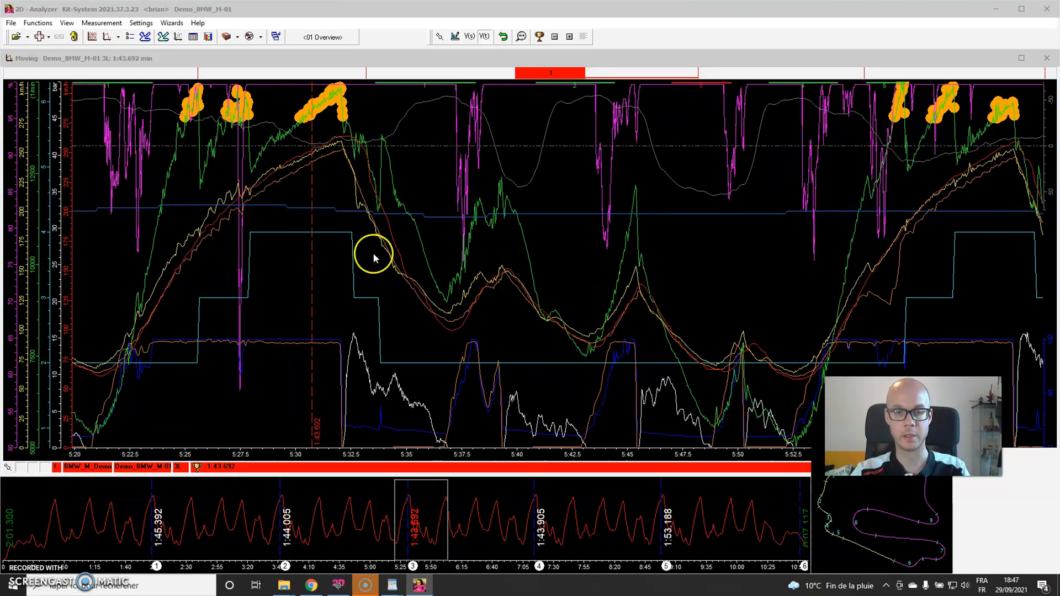
mouse_move(405, 264)
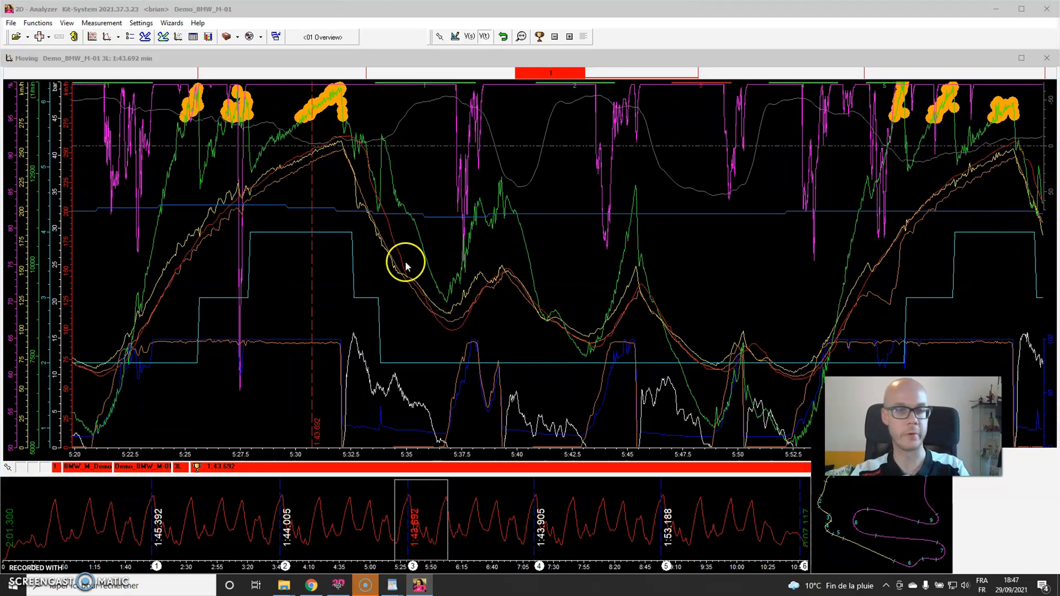
- Choose GPS > Store GPS line coordinates in GPS lap table and pick Bugatti.line
right_click(406, 264)
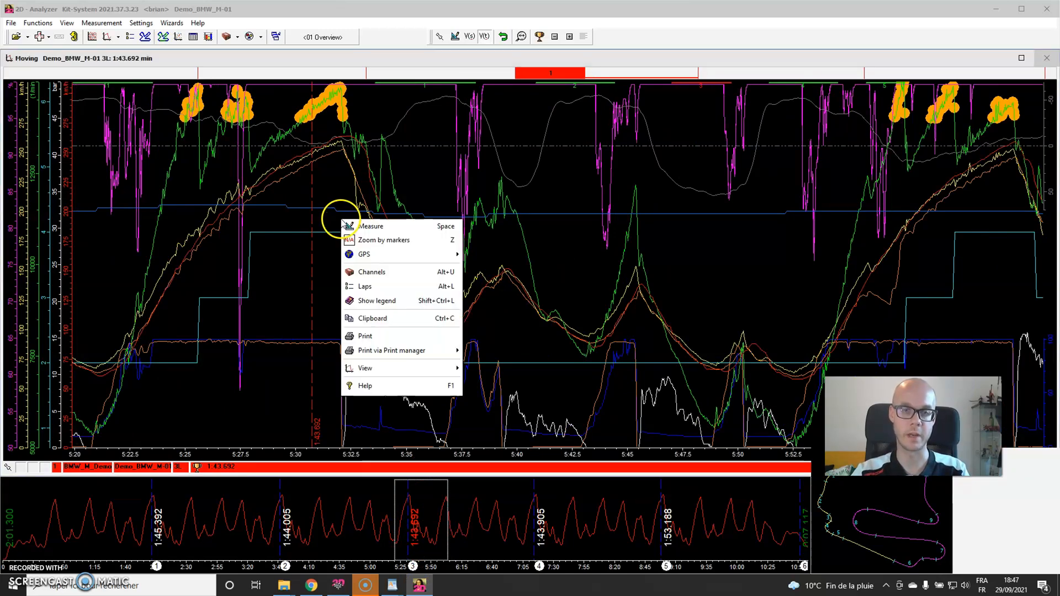
mouse_move(363, 254)
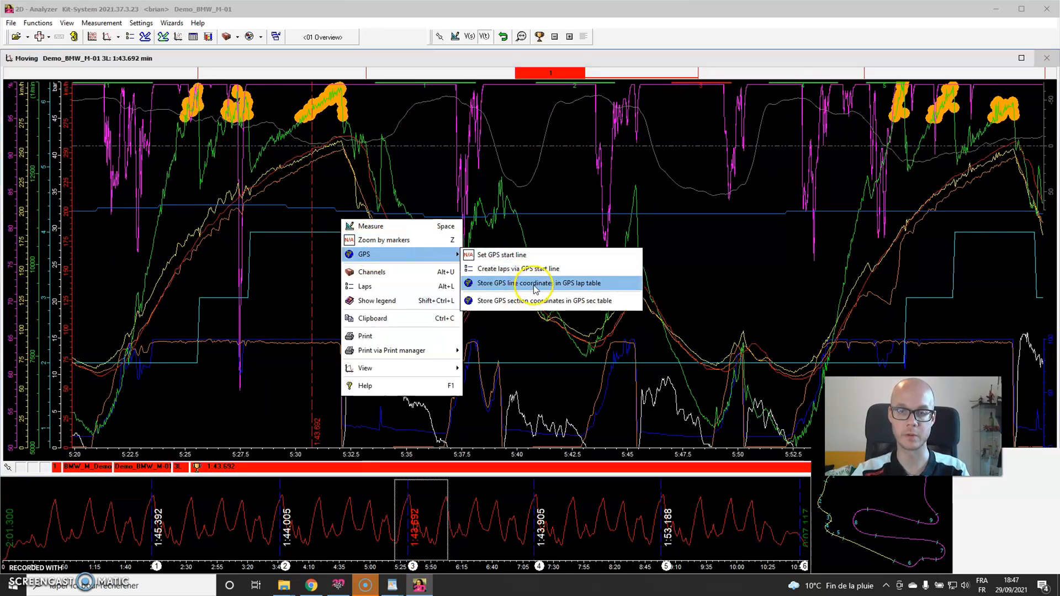
left_click(539, 282)
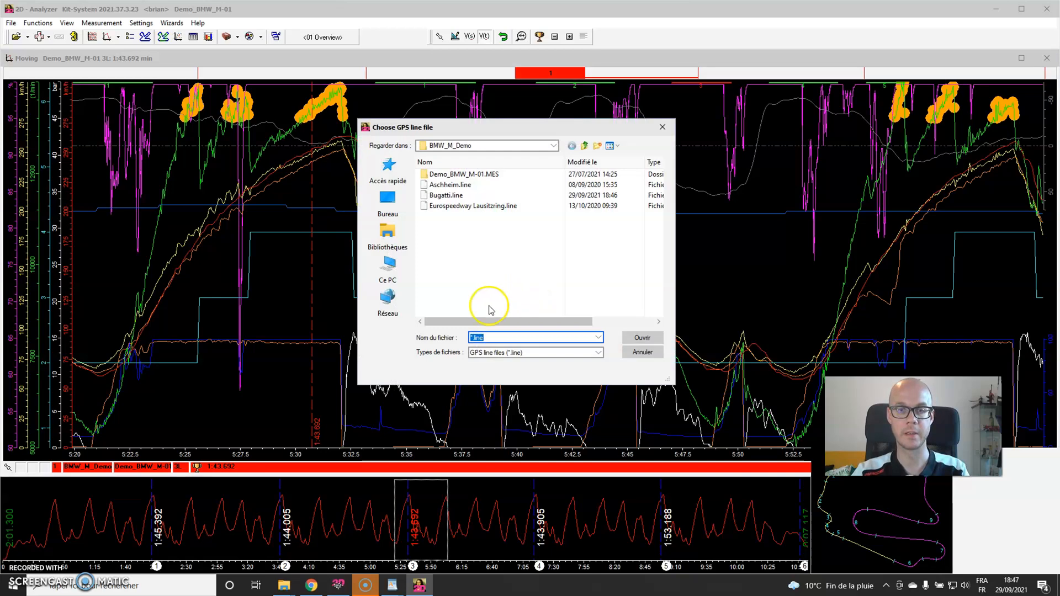
left_click(445, 195)
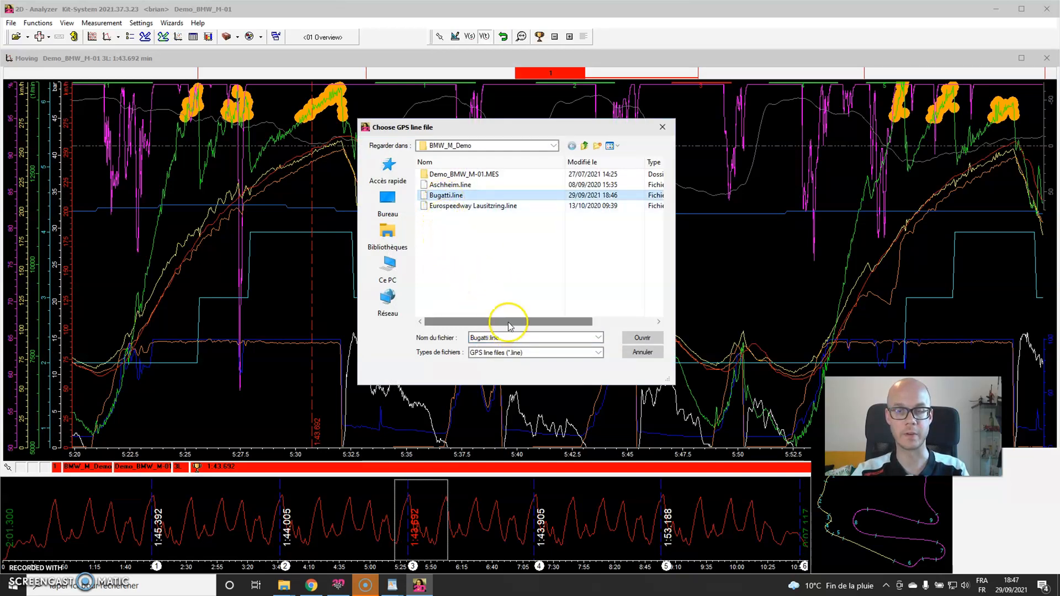
mouse_move(548, 312)
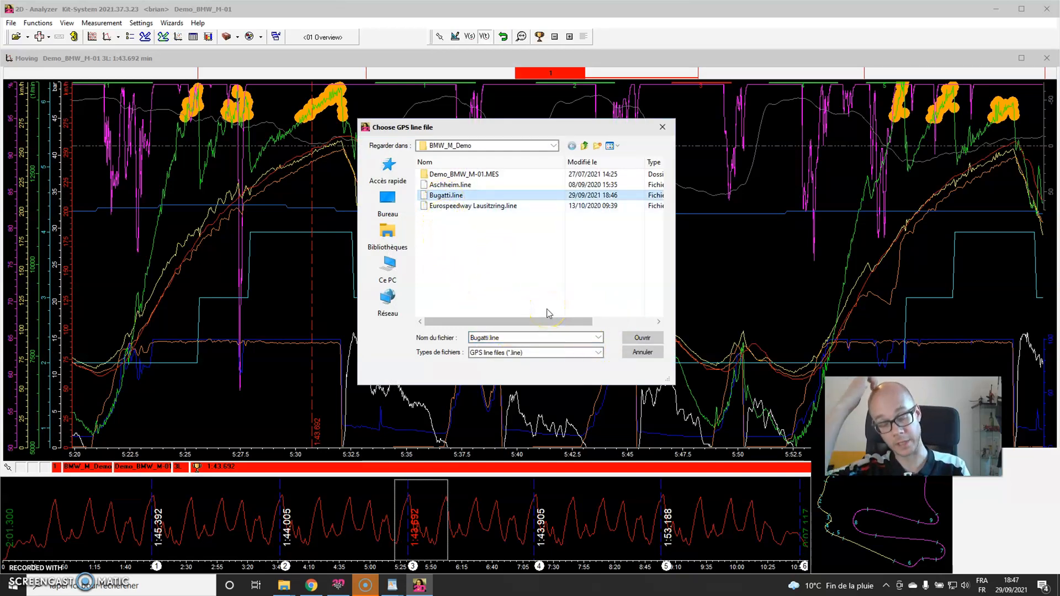